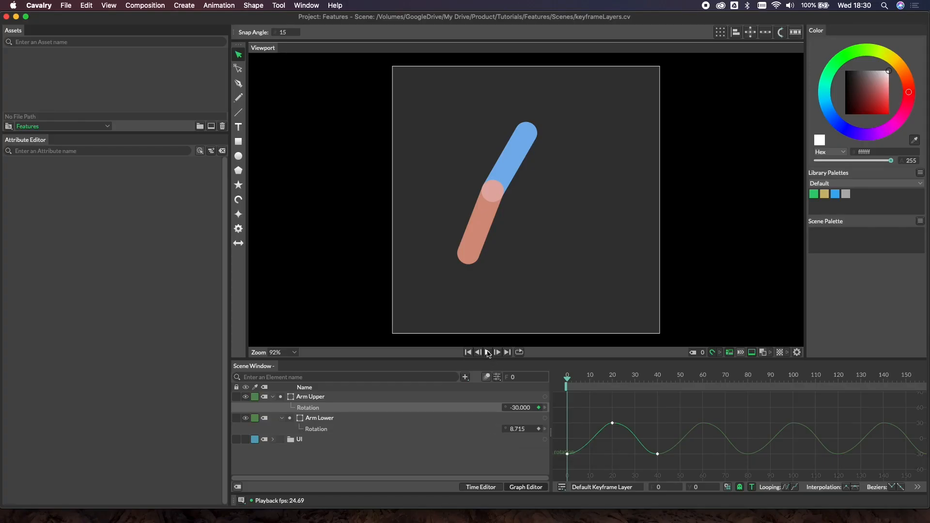
Preview the finished arm swing animation and return to the first frame.
{"action": "left_click", "coordinate": [487, 351]}
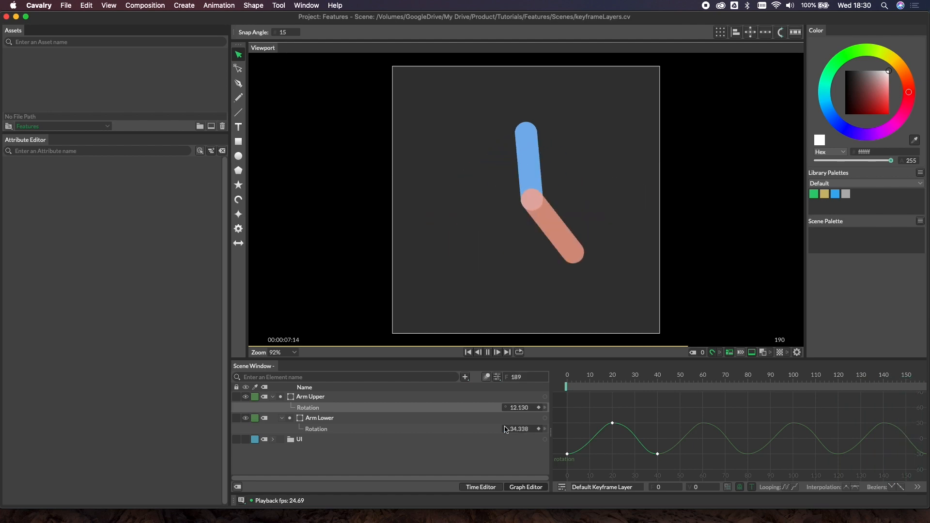
{"action": "left_click", "coordinate": [468, 352]}
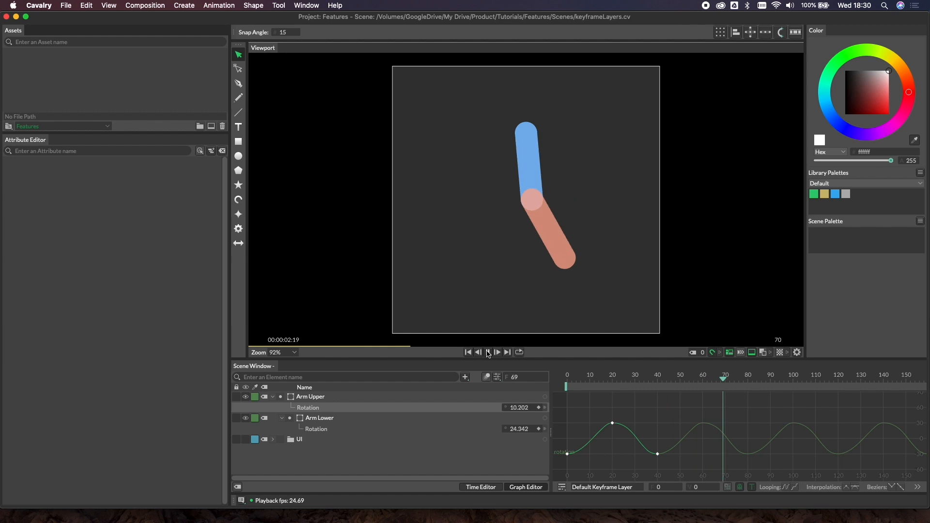
Load keyframeLayers_start.cv from recent files, discarding the finished scene's unsaved changes.
{"action": "left_click", "coordinate": [65, 5]}
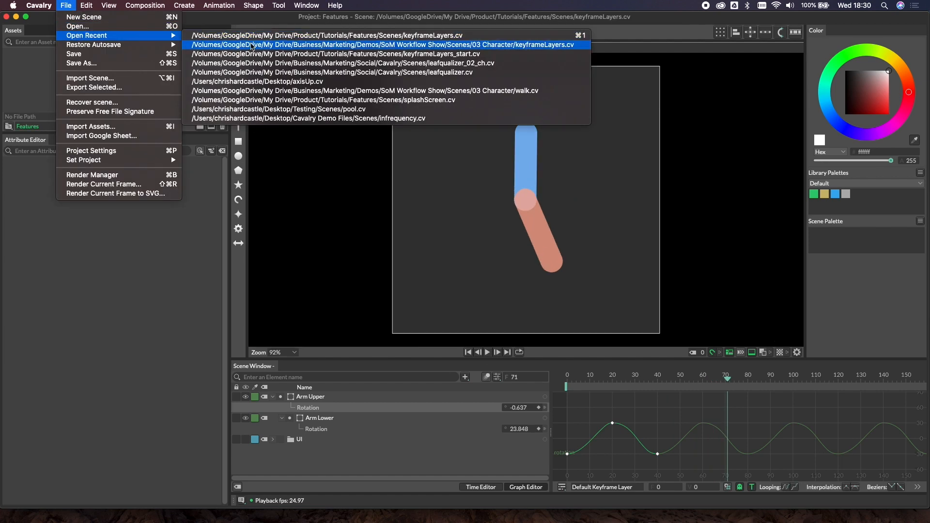
{"action": "left_click", "coordinate": [384, 44]}
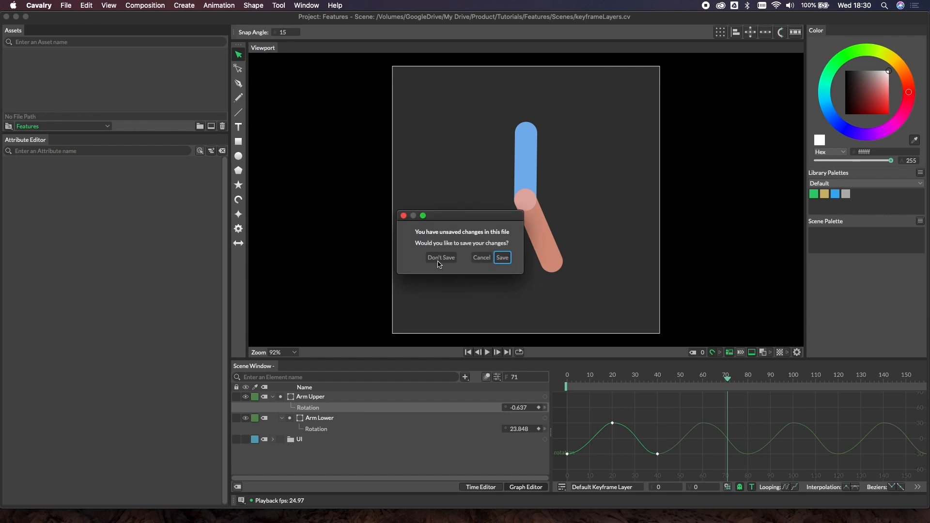
{"action": "left_click", "coordinate": [440, 258]}
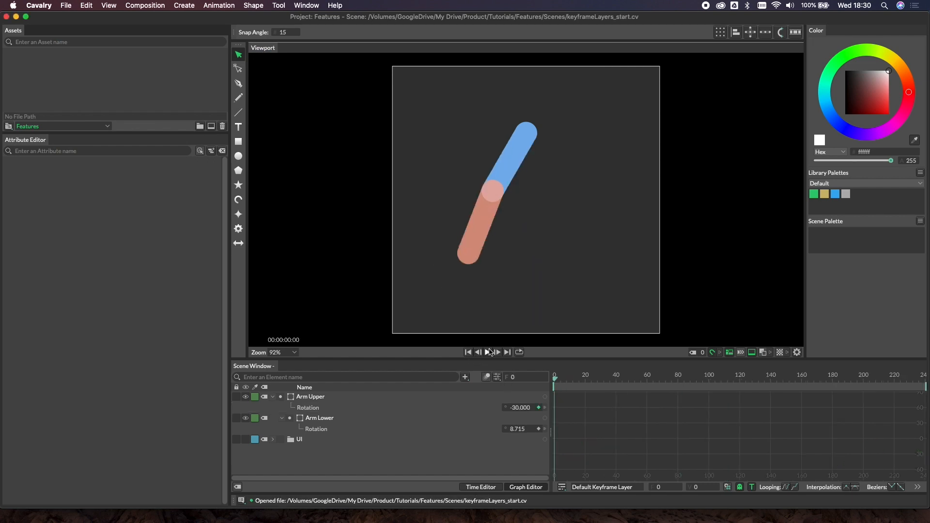
Preview the start scene, then set Arm Upper's Rotation curve to Loop After.
{"action": "left_click", "coordinate": [487, 352]}
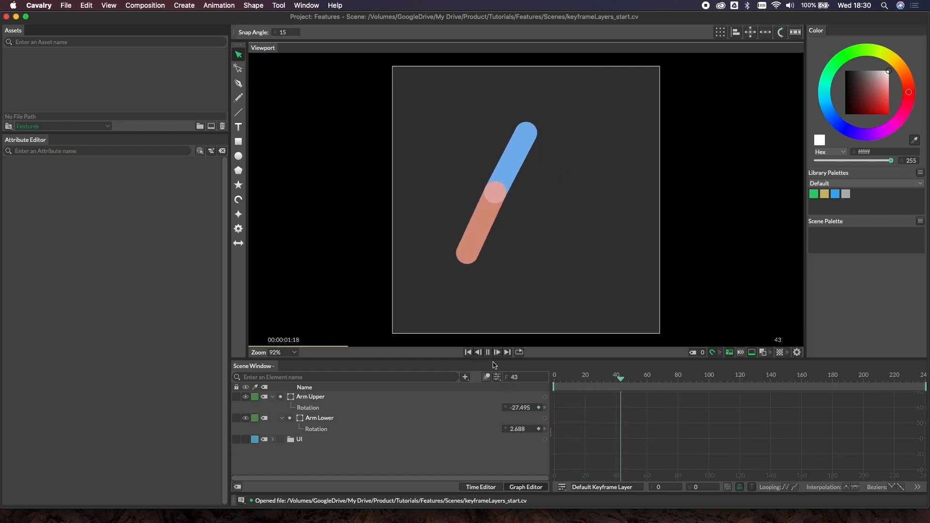
{"action": "left_click", "coordinate": [487, 352]}
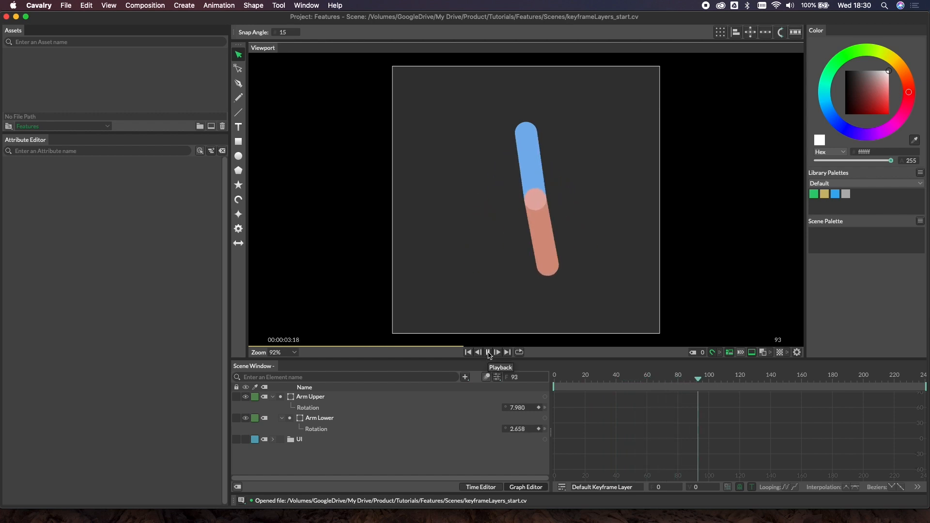
{"action": "left_click", "coordinate": [487, 352]}
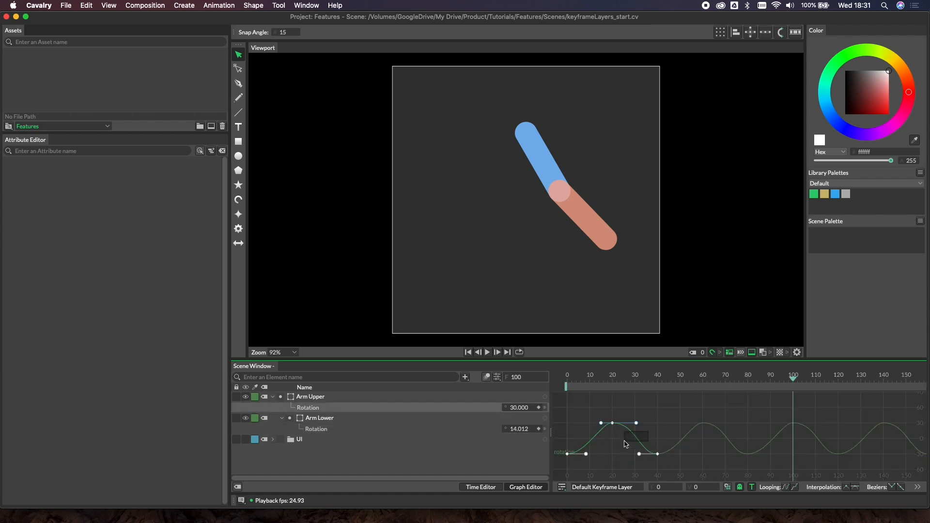
{"action": "right_click", "coordinate": [625, 444]}
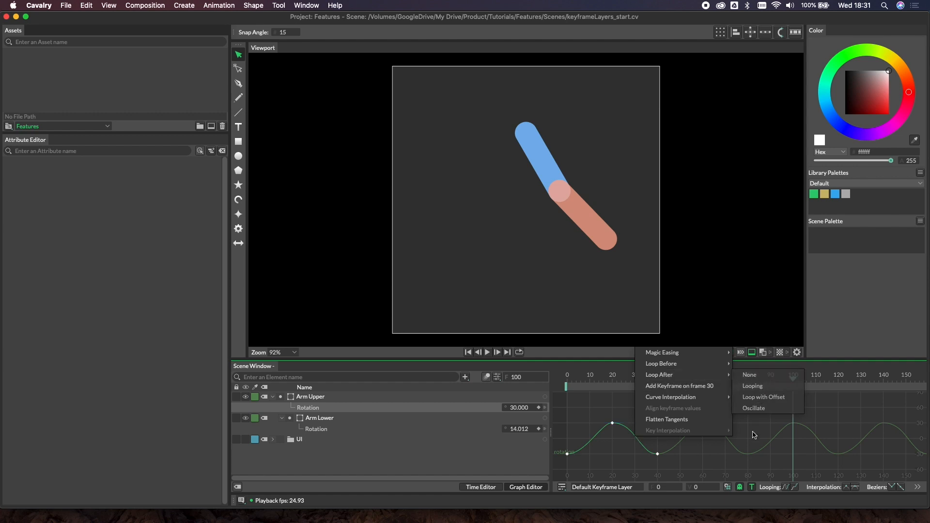
{"action": "left_click", "coordinate": [752, 385]}
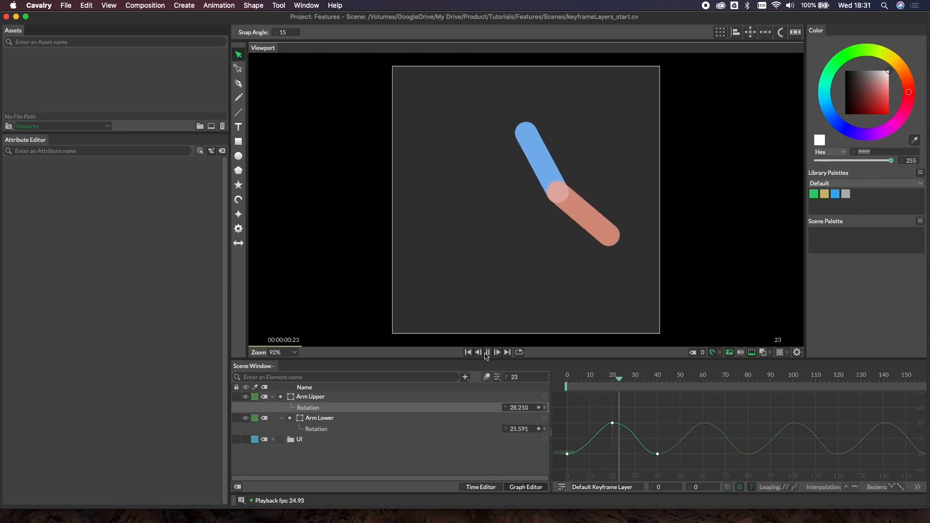
Preview the looping upper-arm swing and return playback to the first frame.
{"action": "left_click", "coordinate": [487, 351]}
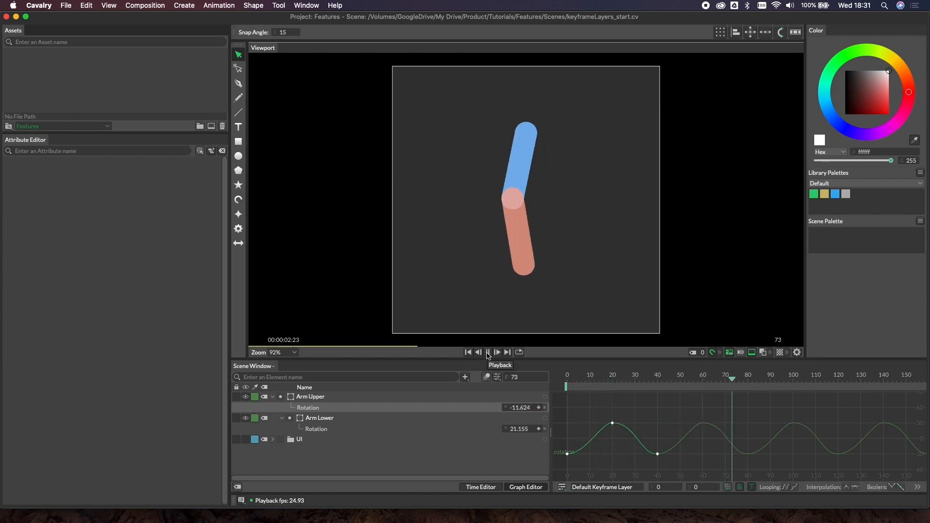
{"action": "left_click", "coordinate": [497, 351]}
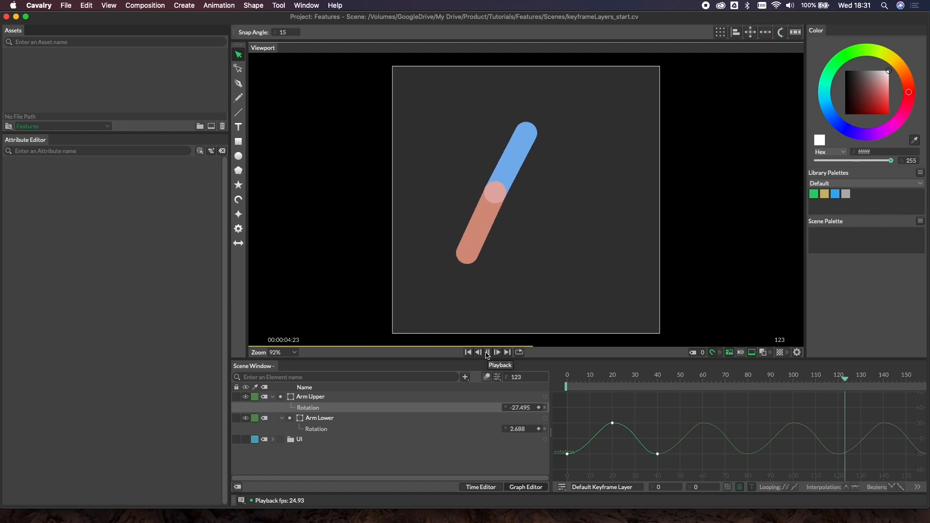
{"action": "left_click", "coordinate": [468, 352]}
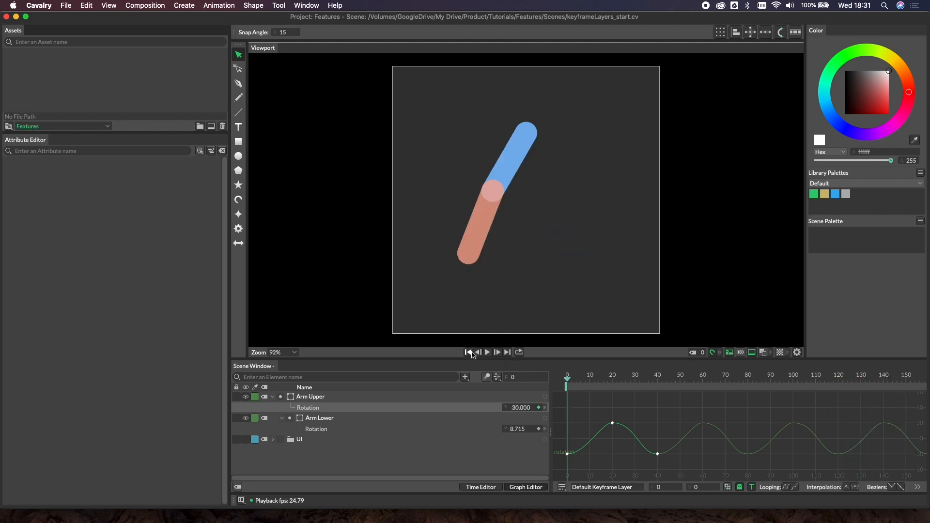
{"action": "mouse_move", "coordinate": [468, 352]}
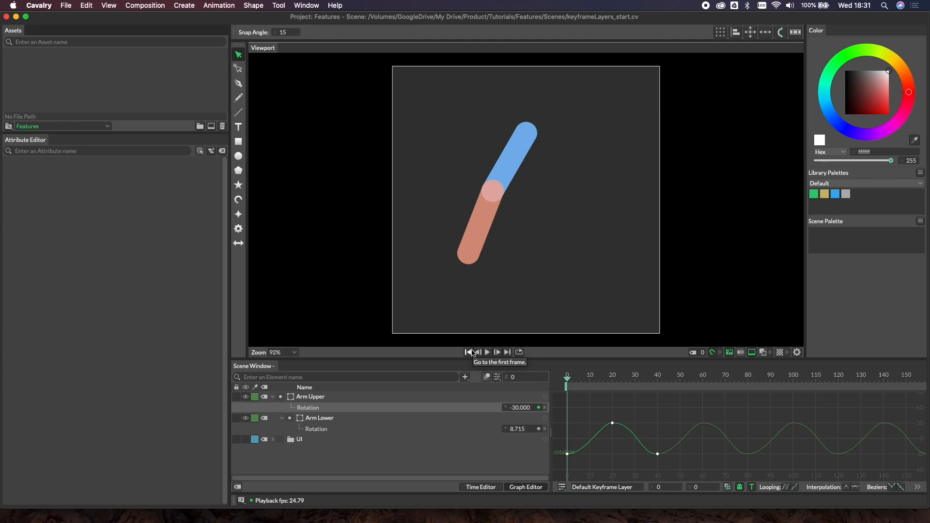
{"action": "mouse_move", "coordinate": [487, 355]}
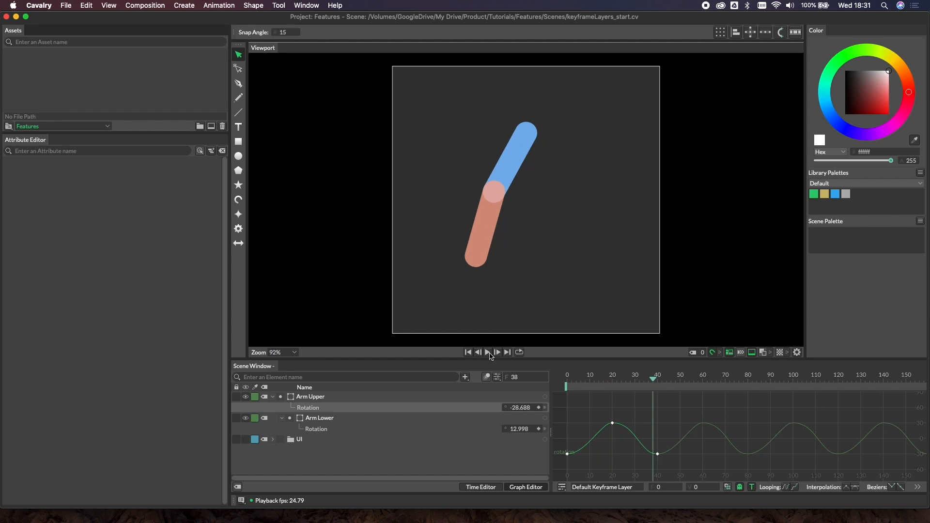
{"action": "left_click", "coordinate": [468, 351]}
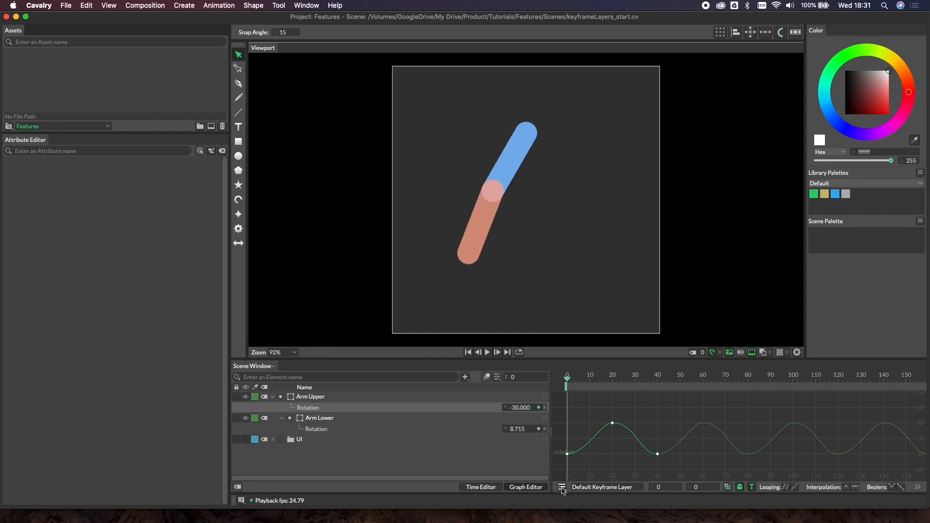
Show the Keyframe Layer Editor beside the time editor, listing only the Default layer.
{"action": "left_click", "coordinate": [561, 487]}
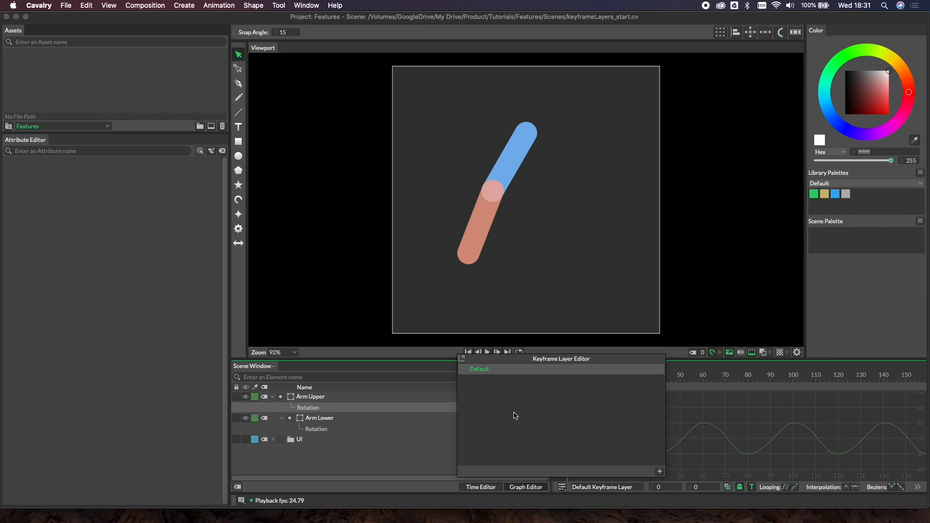
{"action": "left_click", "coordinate": [480, 487]}
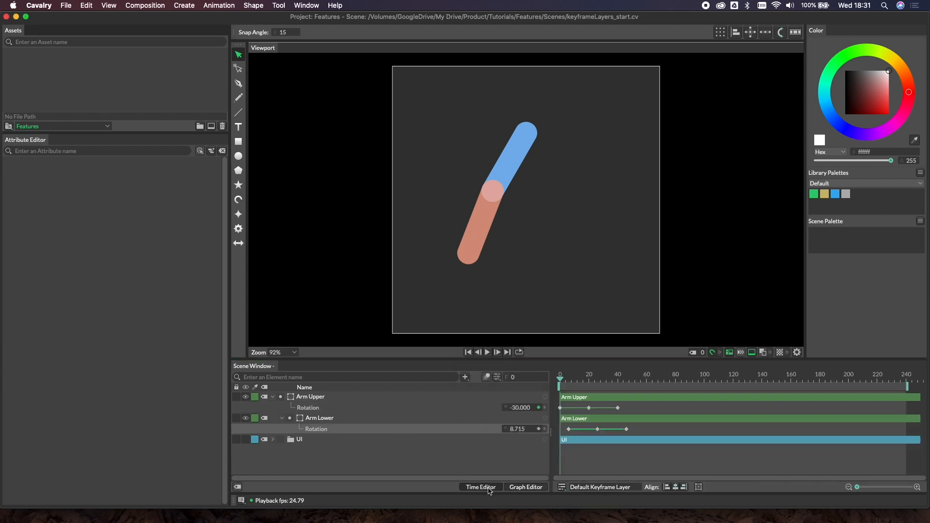
{"action": "left_click", "coordinate": [599, 488]}
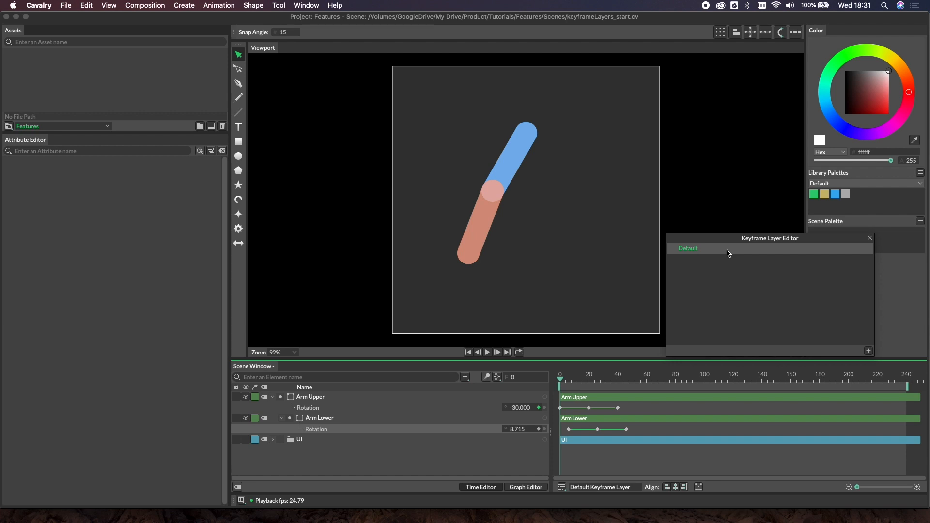
{"action": "mouse_move", "coordinate": [703, 250]}
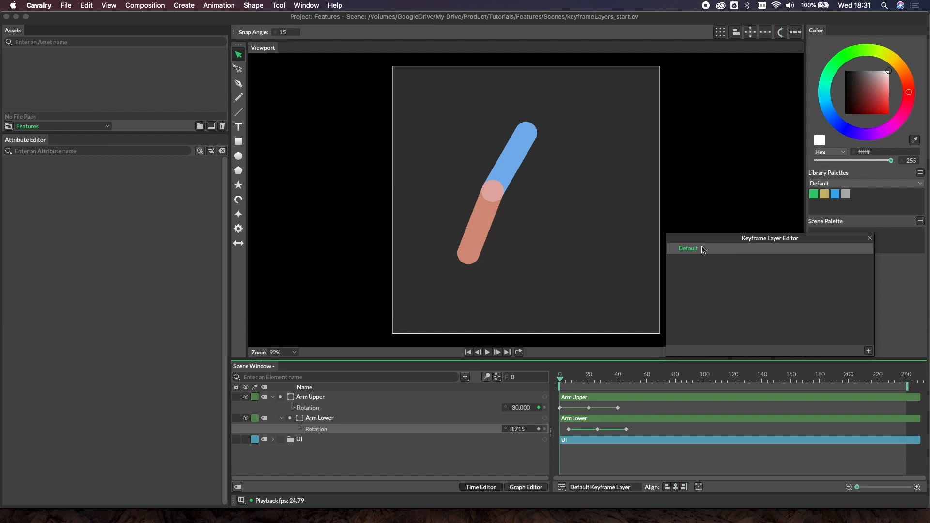
{"action": "mouse_move", "coordinate": [701, 271]}
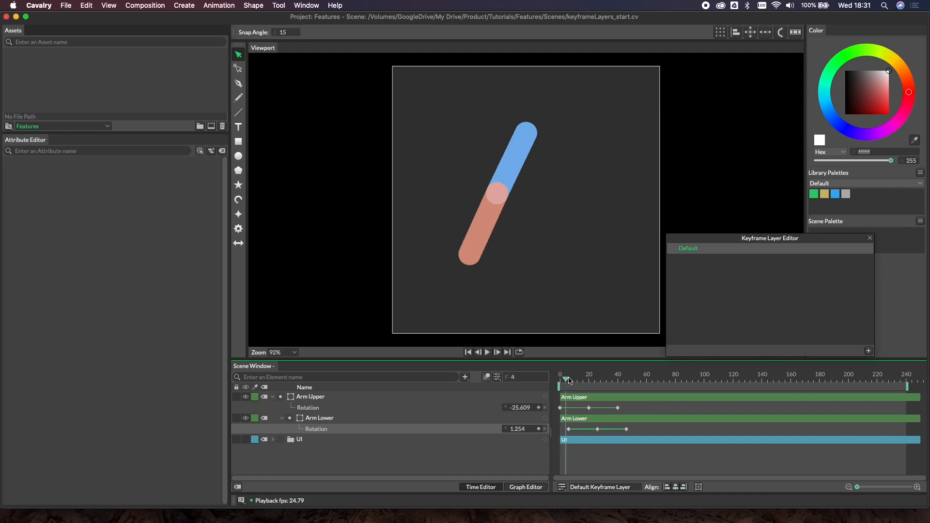
{"action": "left_click", "coordinate": [559, 380]}
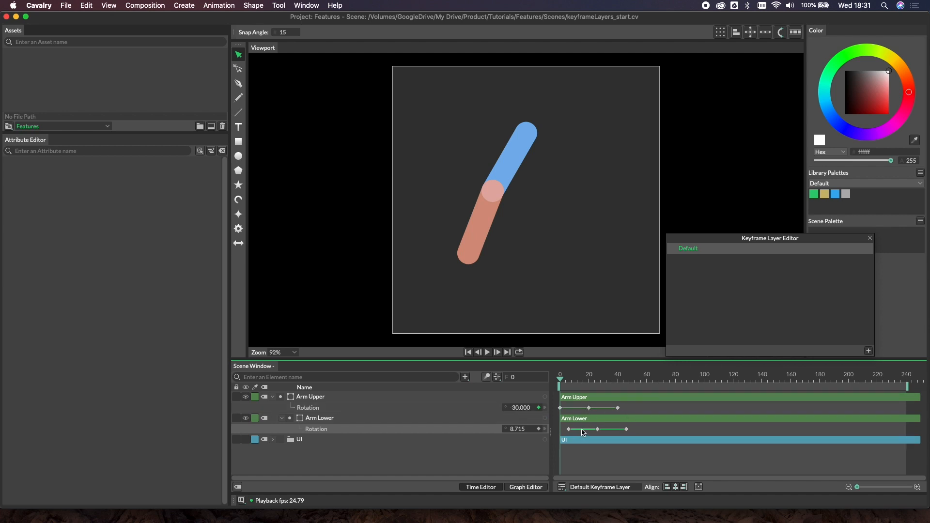
{"action": "mouse_move", "coordinate": [765, 255]}
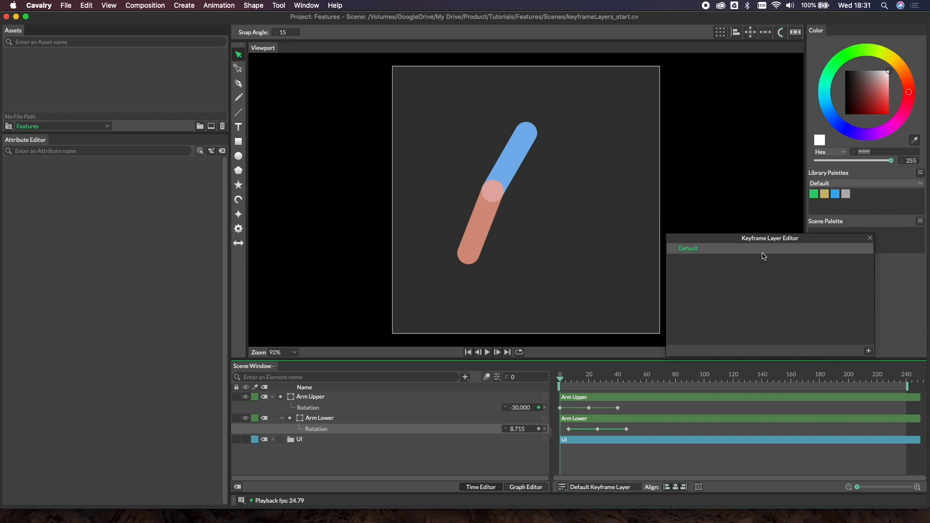
{"action": "mouse_move", "coordinate": [863, 357]}
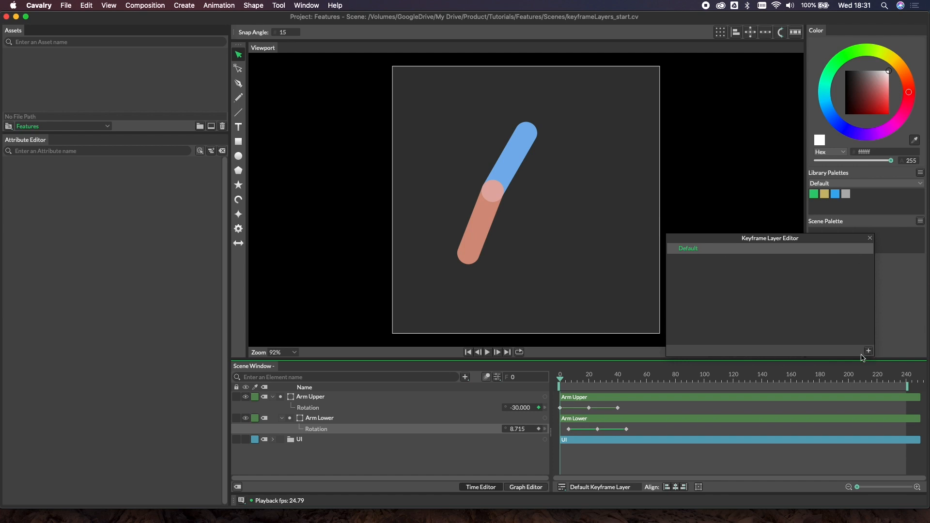
Add a new keyframe layer above Default and name it Swing.
{"action": "left_click", "coordinate": [868, 350]}
{"action": "type", "text": "Swing"}
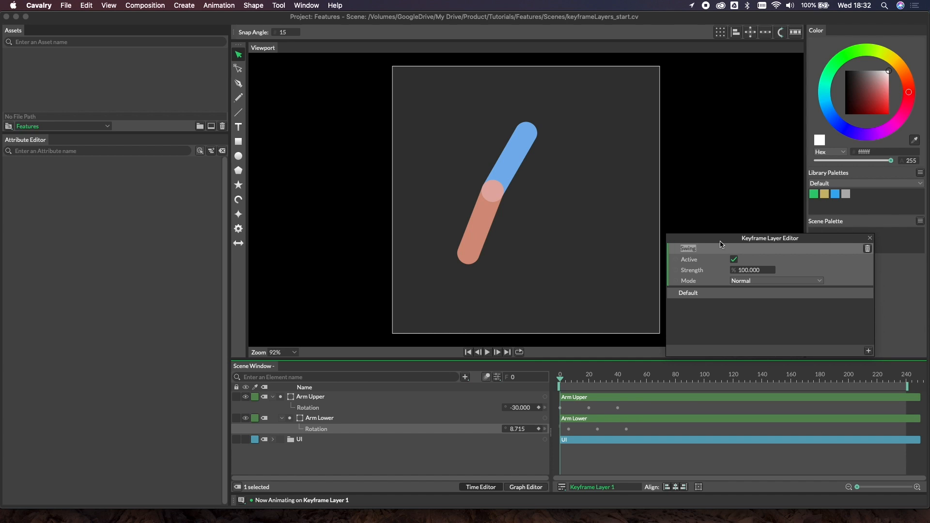
{"action": "mouse_move", "coordinate": [721, 242]}
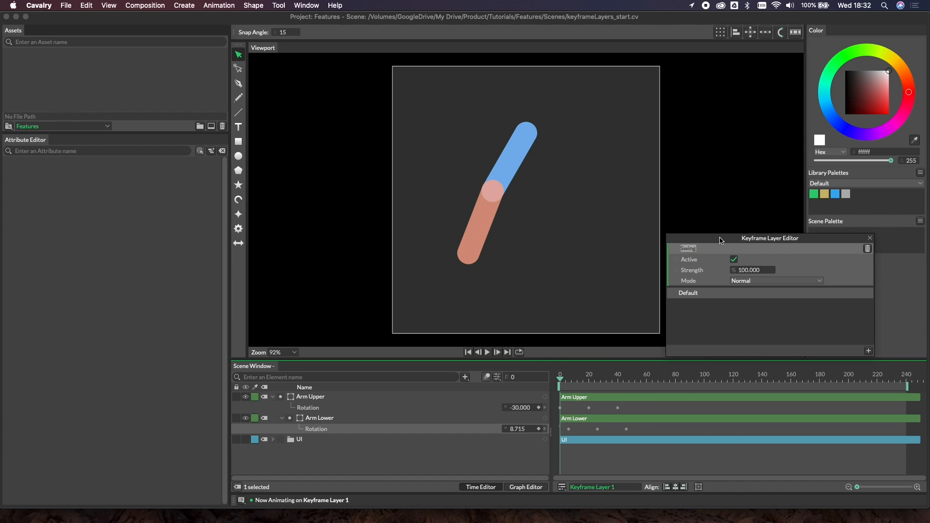
{"action": "mouse_move", "coordinate": [736, 304]}
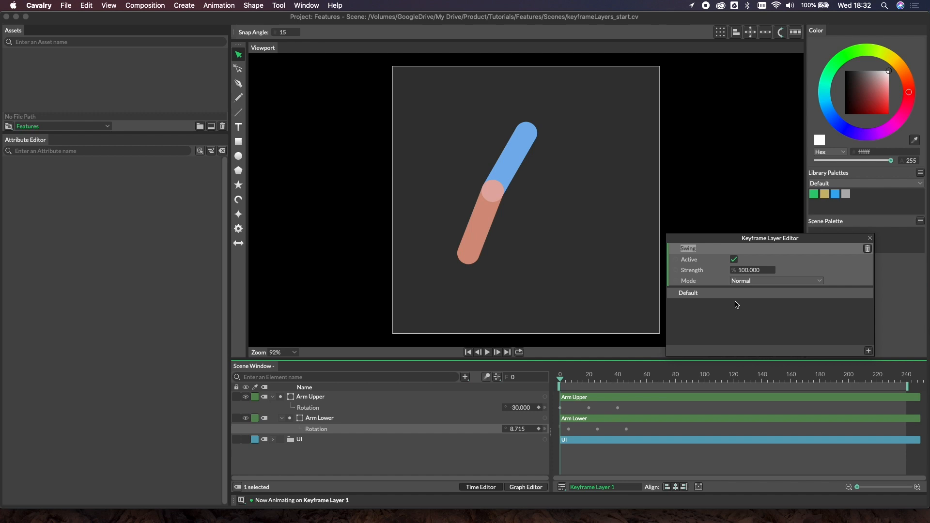
{"action": "left_click", "coordinate": [688, 248]}
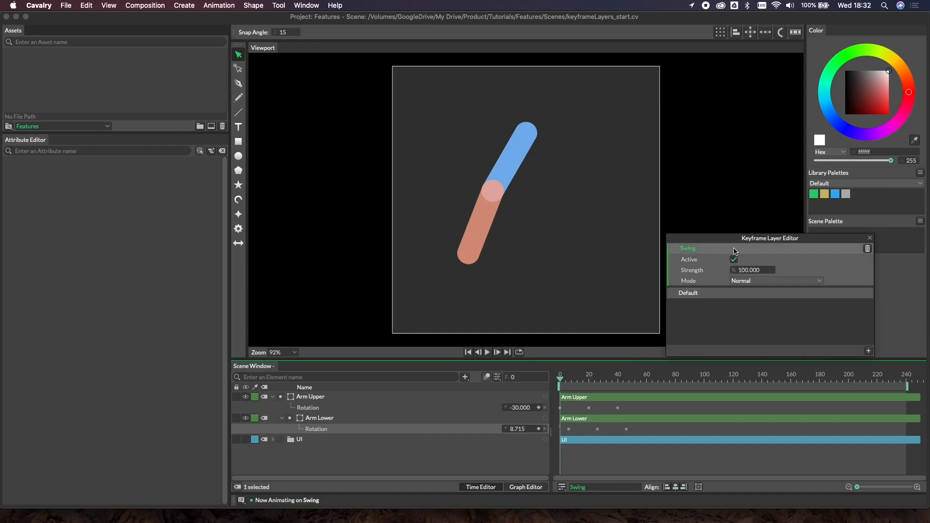
{"action": "mouse_move", "coordinate": [587, 407]}
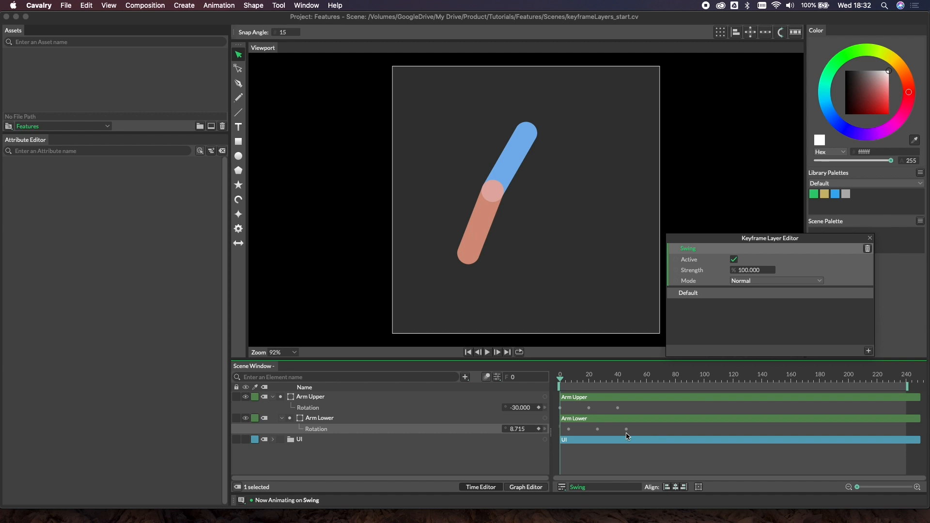
{"action": "mouse_move", "coordinate": [562, 411]}
{"action": "type", "text": "-50.000"}
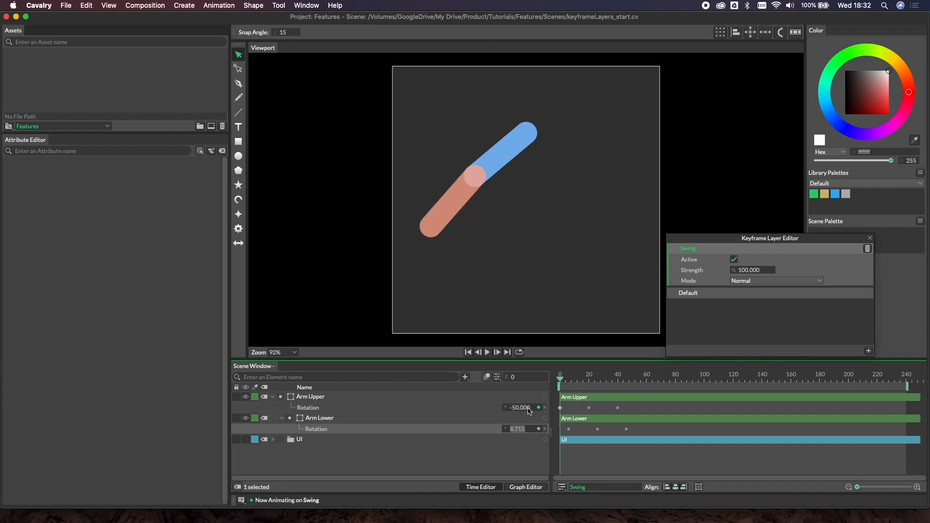
Key Arm Upper Rotation at -50 on the Swing layer, preview it, and view the curves in the Graph Editor.
{"action": "left_click", "coordinate": [589, 380]}
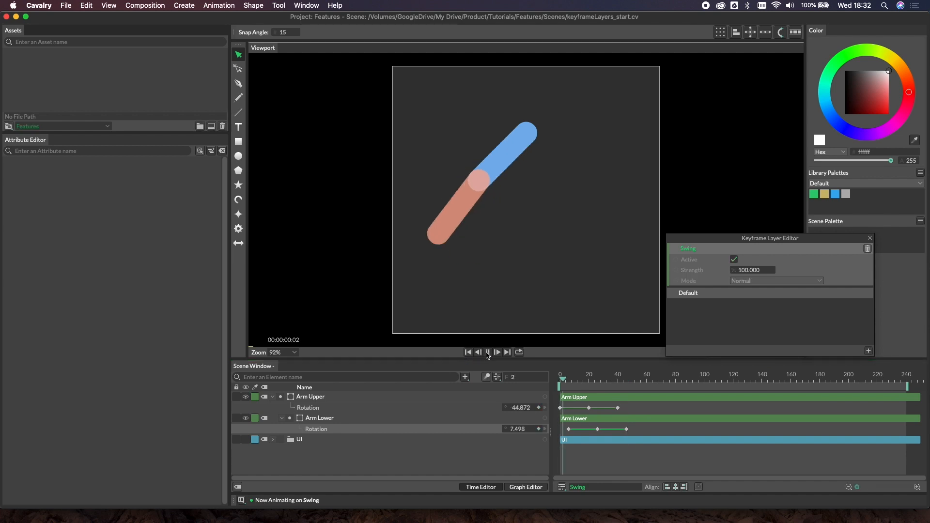
{"action": "left_click", "coordinate": [497, 352]}
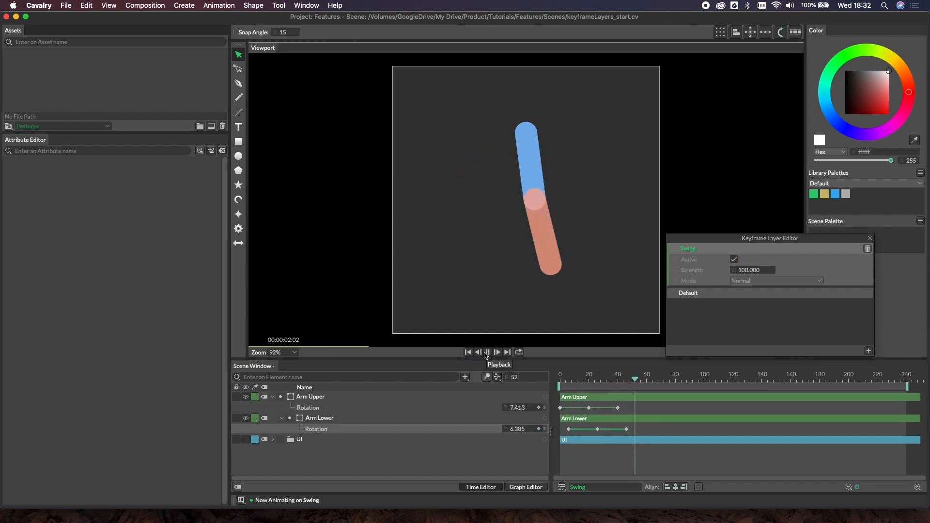
{"action": "left_click", "coordinate": [487, 351]}
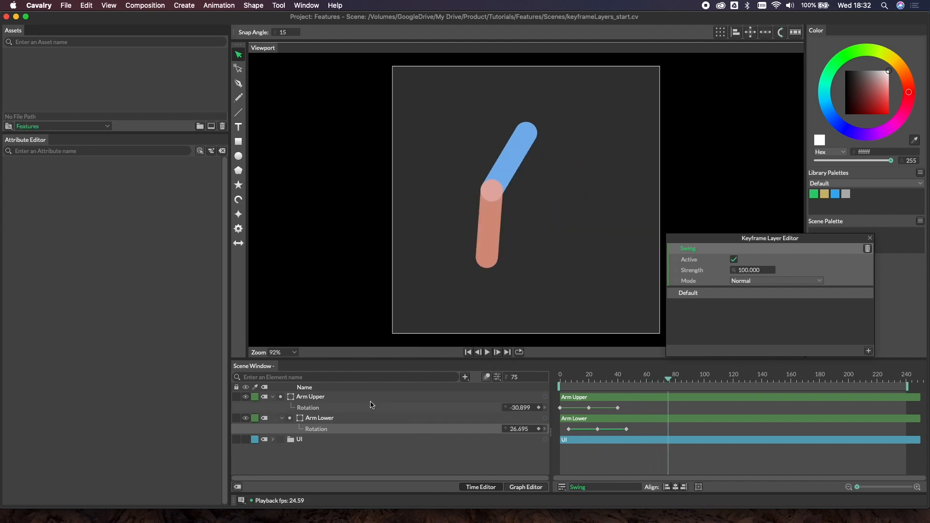
{"action": "left_click", "coordinate": [524, 488]}
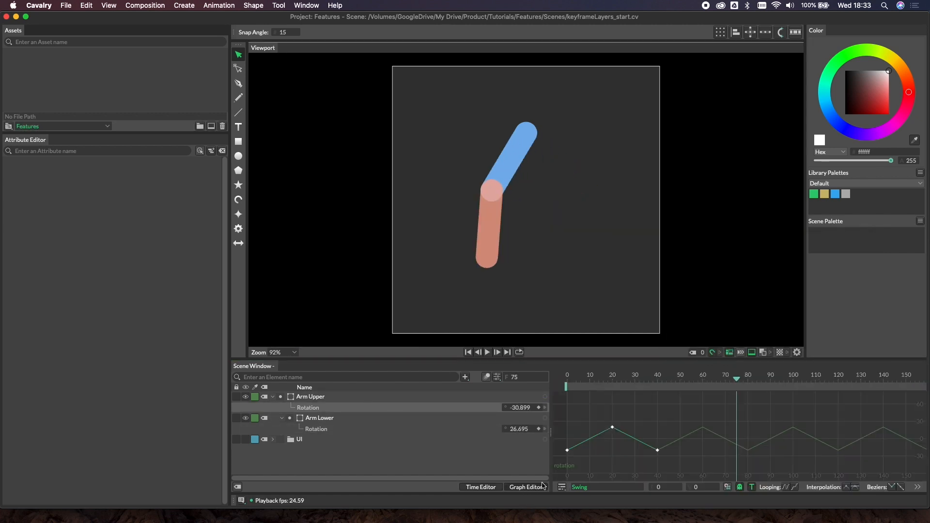
Set the Swing rotation curve to Loop After with Bezier interpolation and play the smooth swing.
{"action": "right_click", "coordinate": [629, 438]}
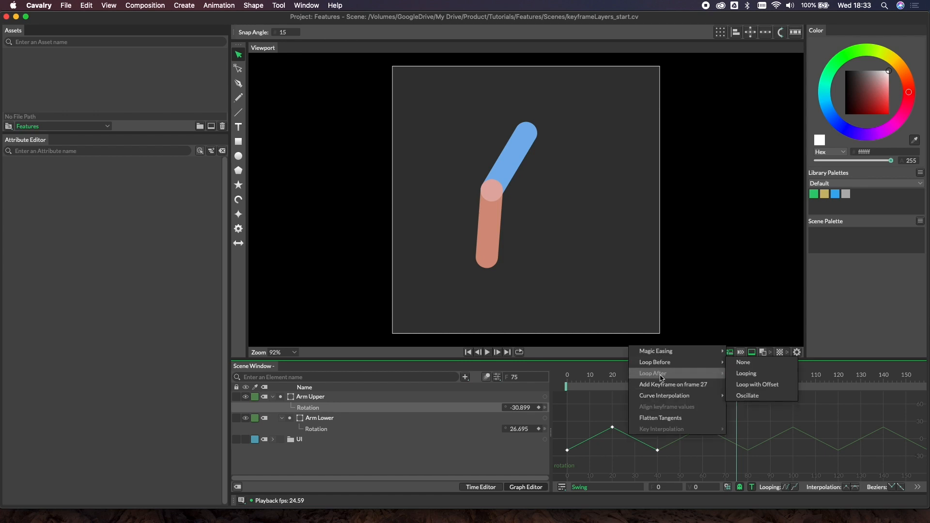
{"action": "left_click", "coordinate": [746, 373]}
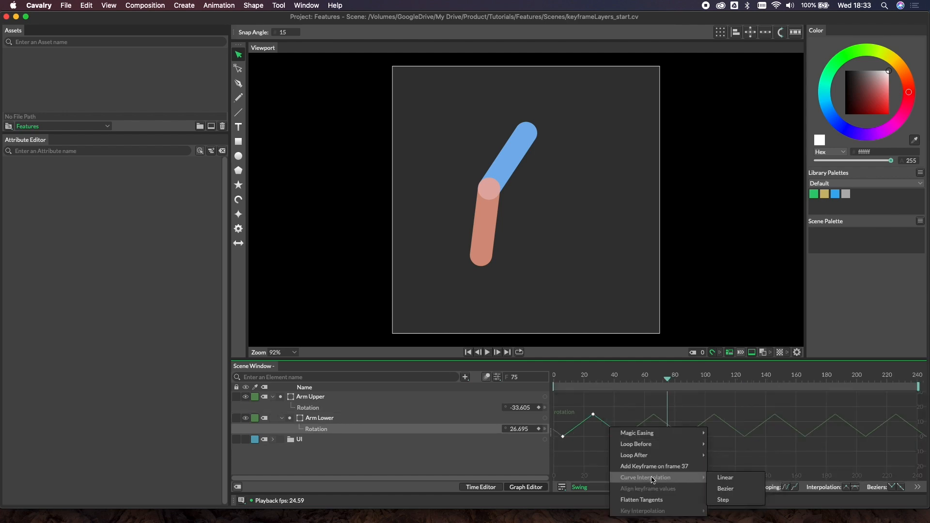
{"action": "left_click", "coordinate": [724, 488]}
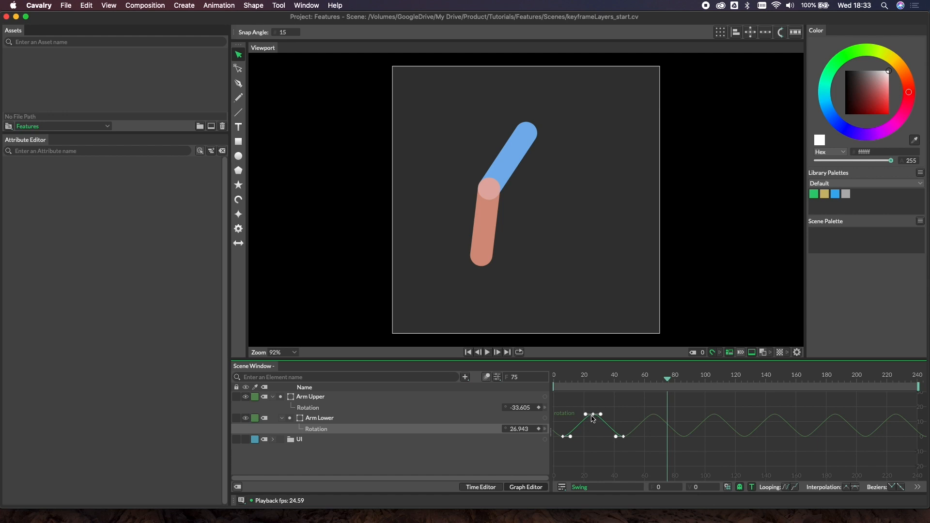
{"action": "mouse_move", "coordinate": [469, 478]}
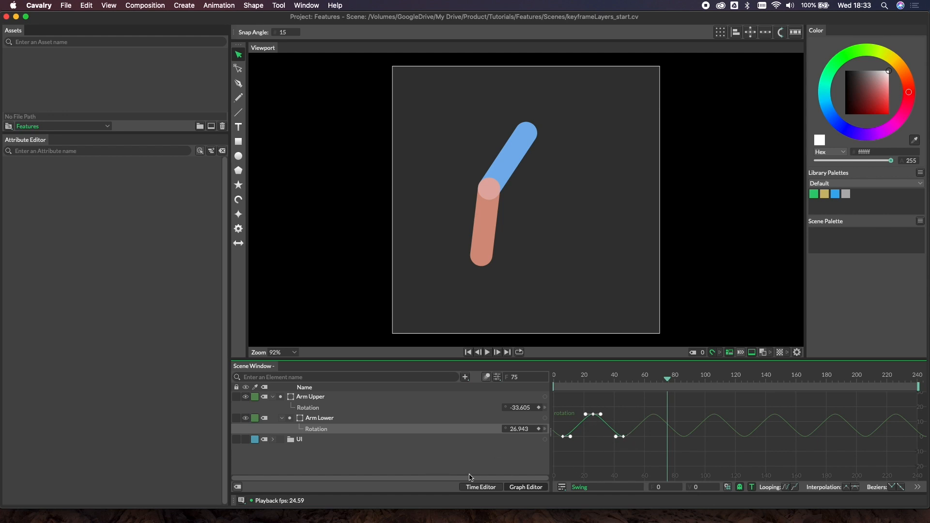
{"action": "left_click", "coordinate": [487, 352]}
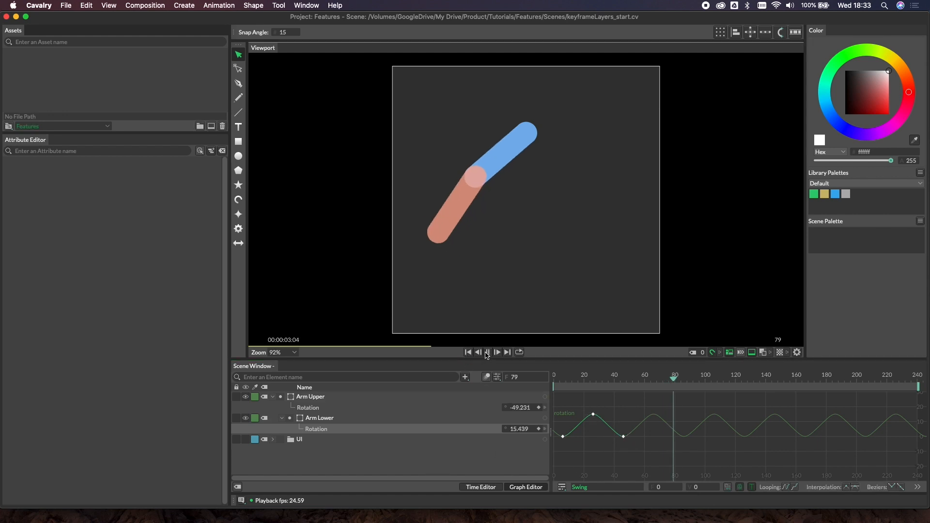
{"action": "left_click", "coordinate": [487, 352]}
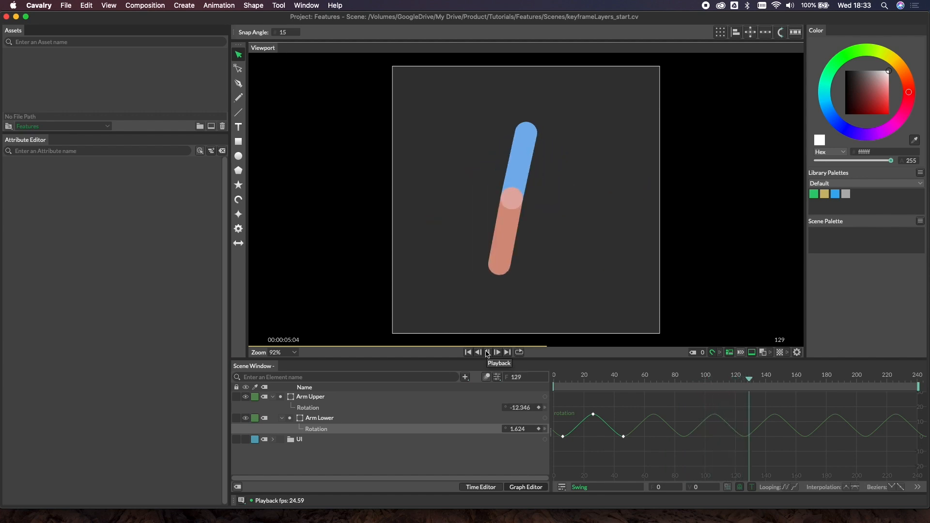
{"action": "left_click", "coordinate": [497, 352]}
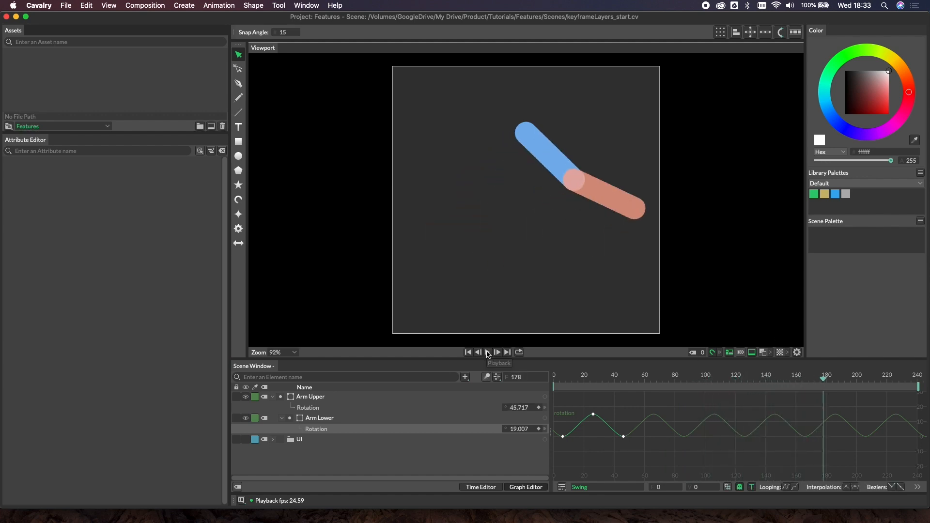
{"action": "left_click", "coordinate": [467, 352]}
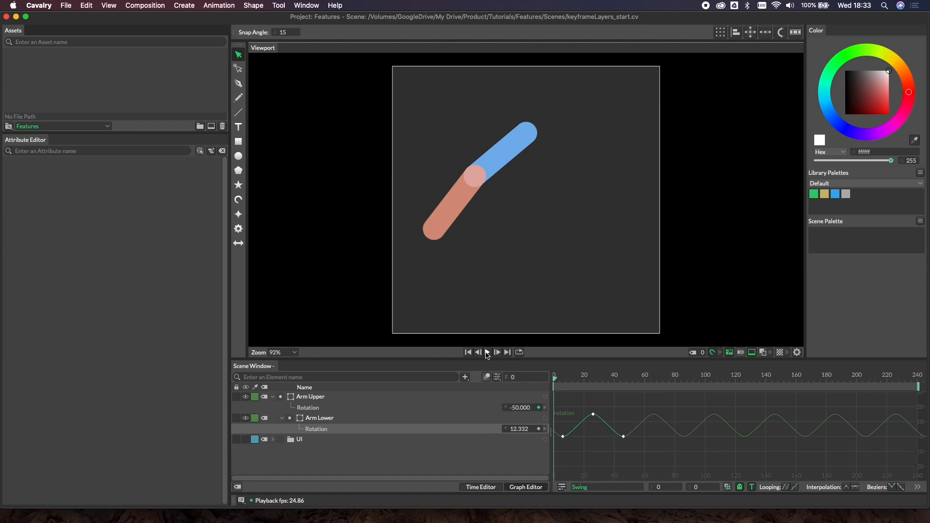
{"action": "mouse_move", "coordinate": [487, 351]}
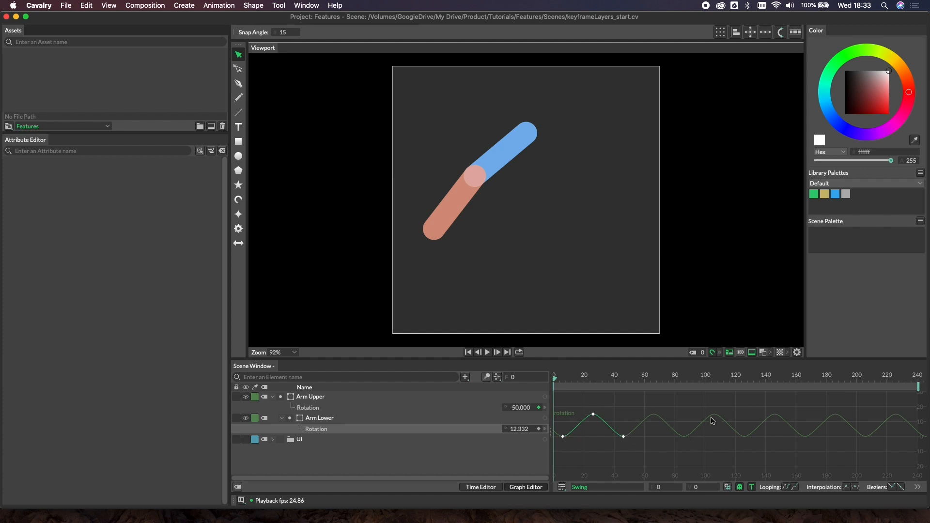
{"action": "mouse_move", "coordinate": [746, 440]}
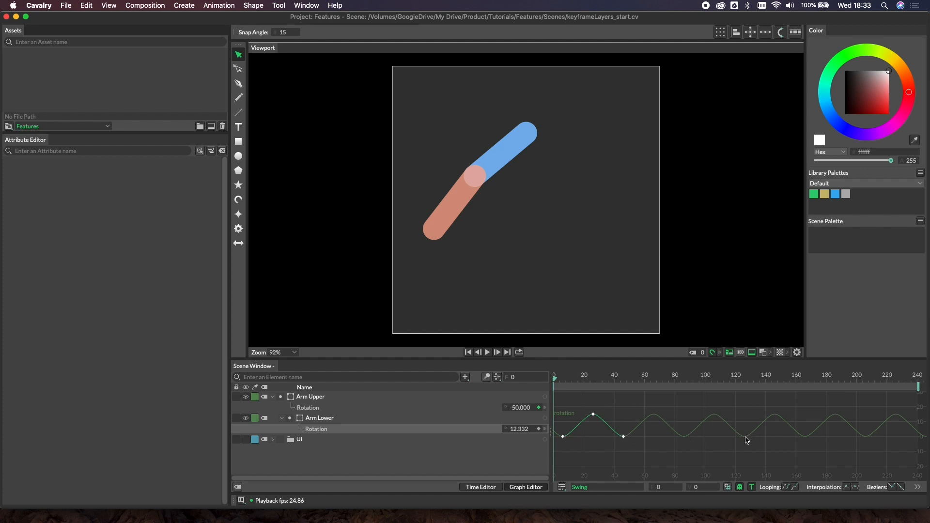
{"action": "mouse_move", "coordinate": [826, 469]}
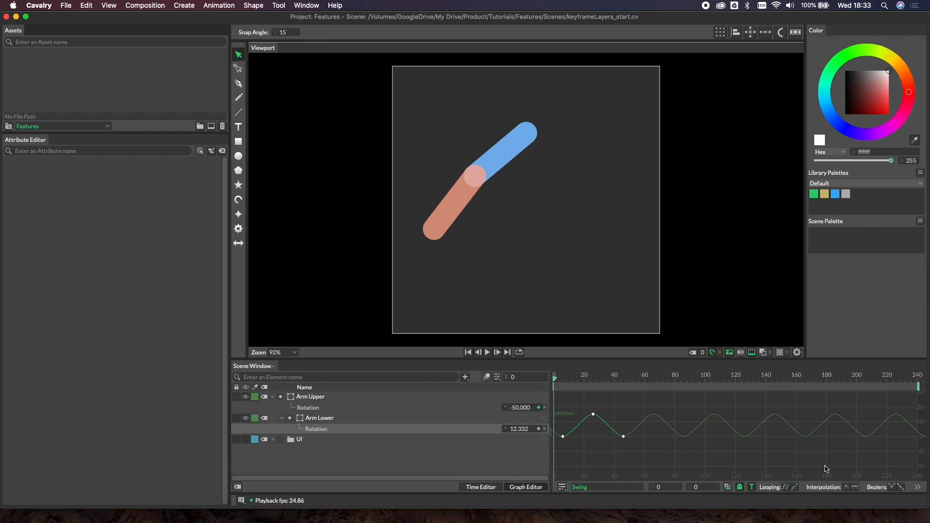
{"action": "mouse_move", "coordinate": [911, 432]}
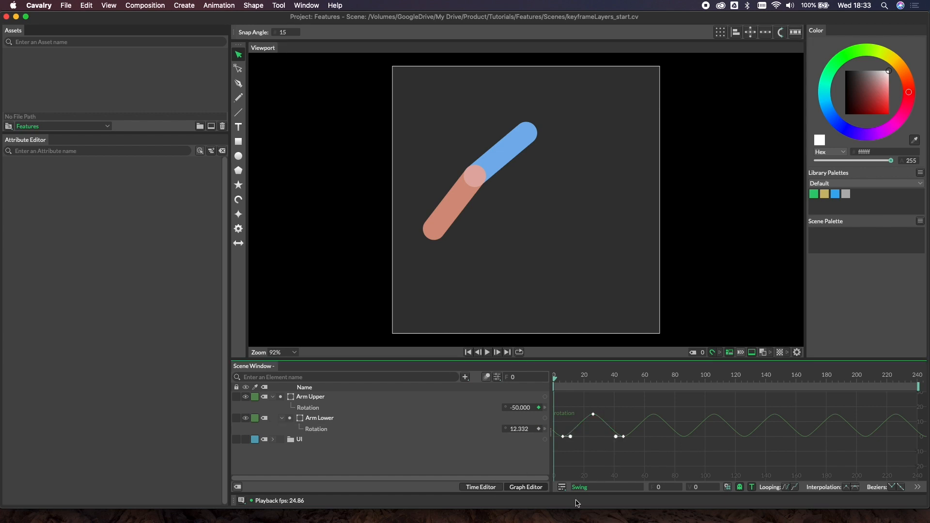
Key the Swing layer's Strength at 100 at frame 203 in the Keyframe Layer Editor.
{"action": "left_click", "coordinate": [579, 488]}
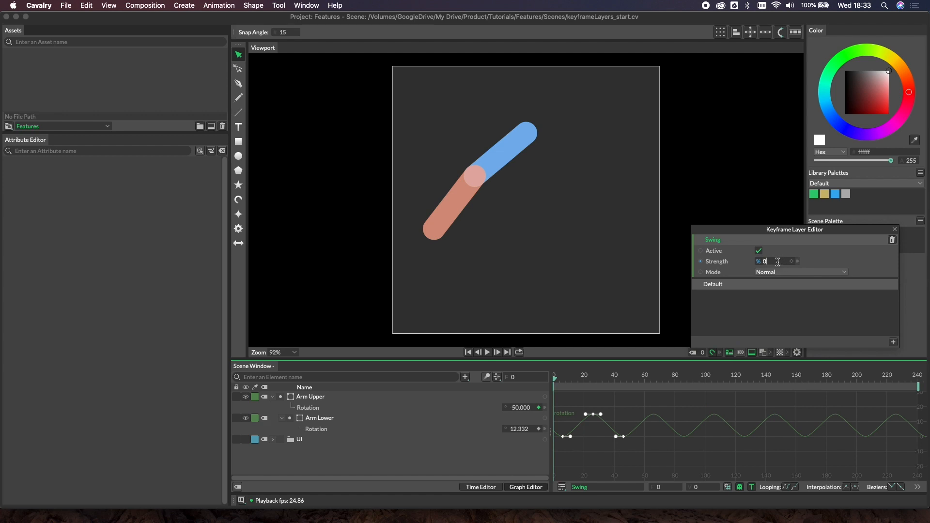
{"action": "left_click", "coordinate": [487, 351]}
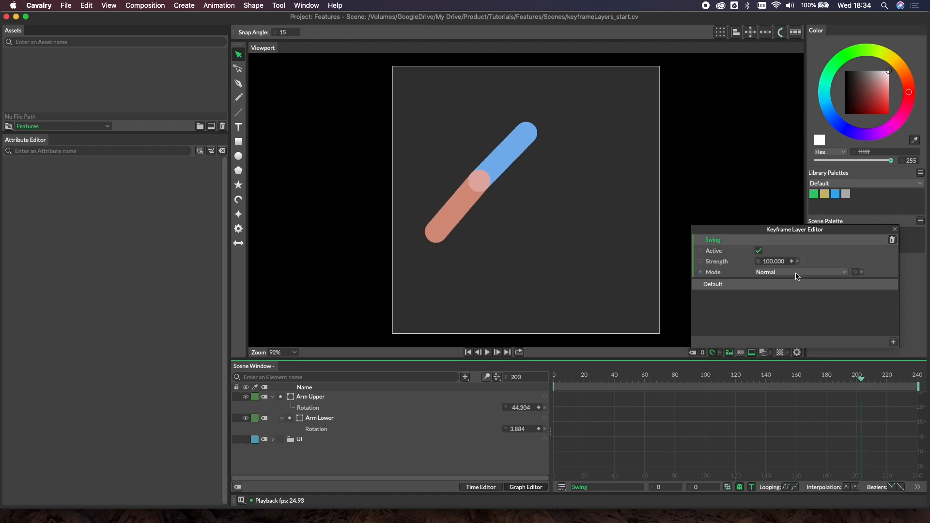
Graph the Swing layer's Strength curve to inspect its 0→100→0 shape.
{"action": "left_click", "coordinate": [712, 240]}
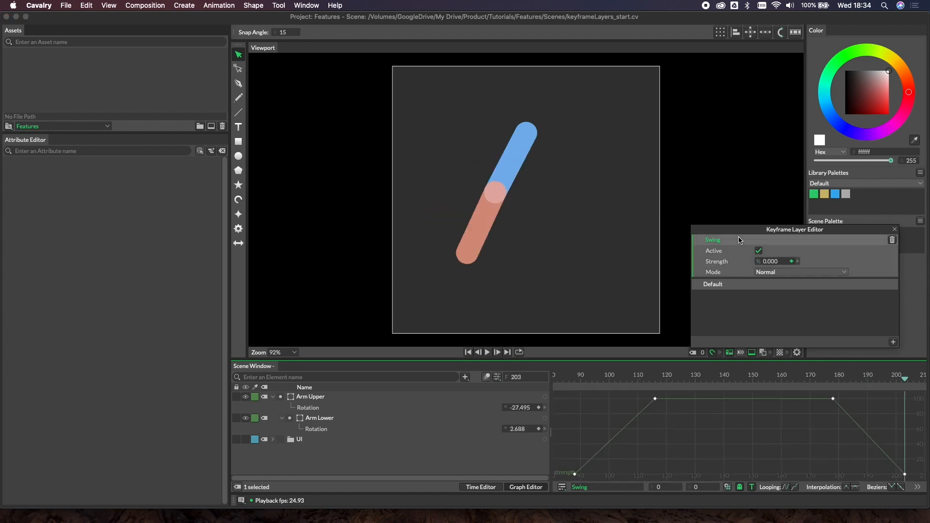
{"action": "mouse_move", "coordinate": [715, 427]}
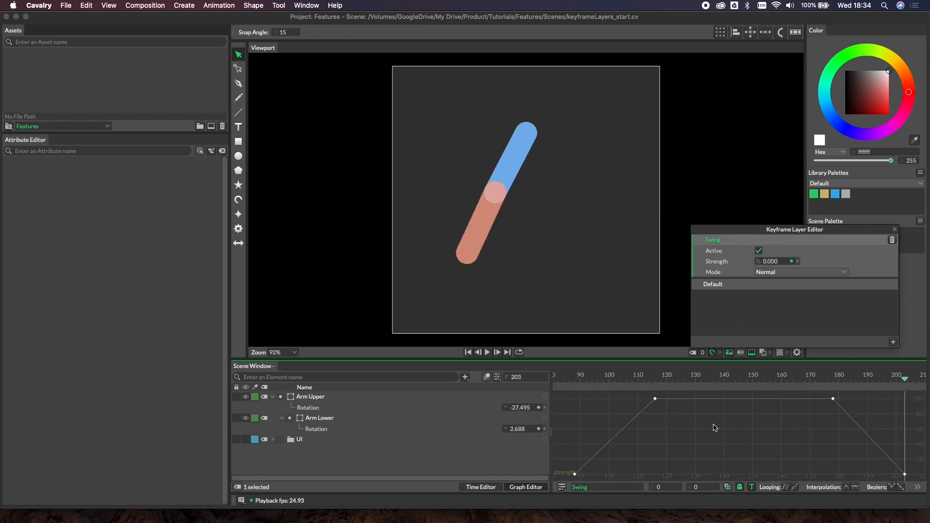
{"action": "mouse_move", "coordinate": [574, 477]}
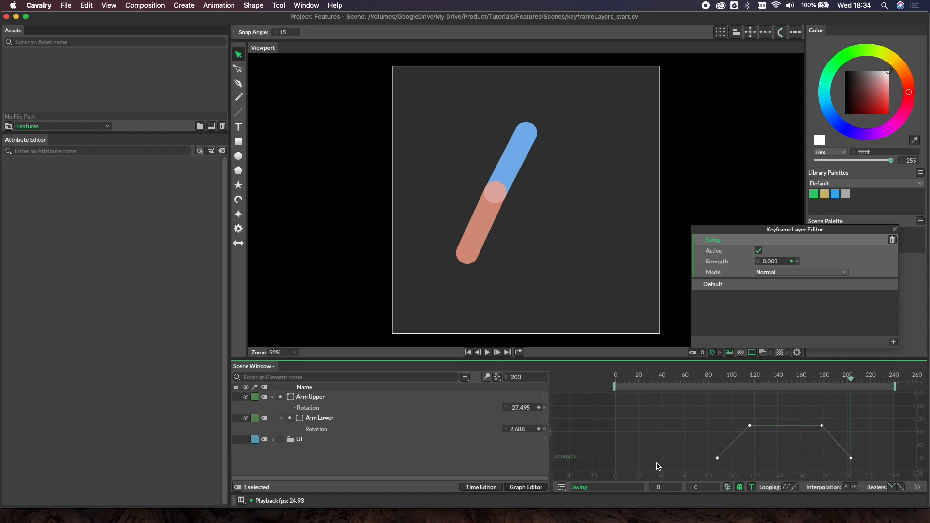
{"action": "mouse_move", "coordinate": [714, 443]}
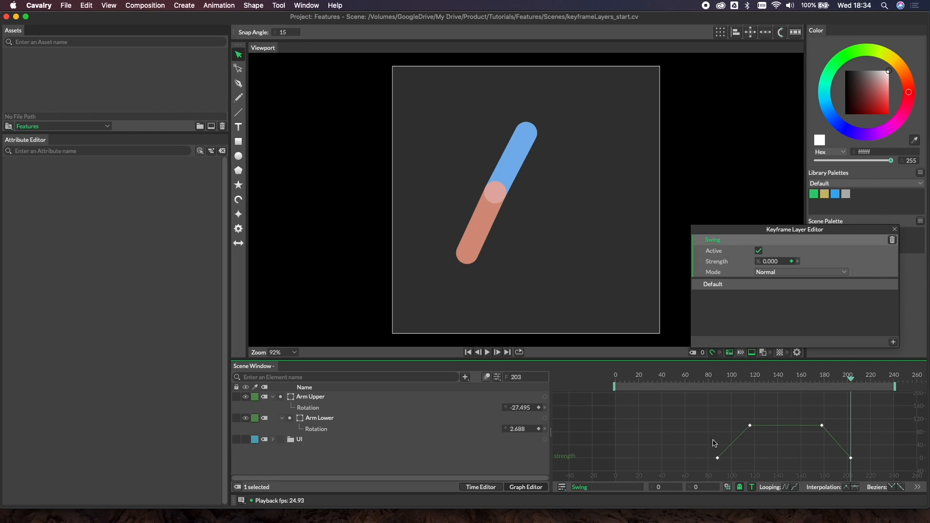
{"action": "mouse_move", "coordinate": [712, 459]}
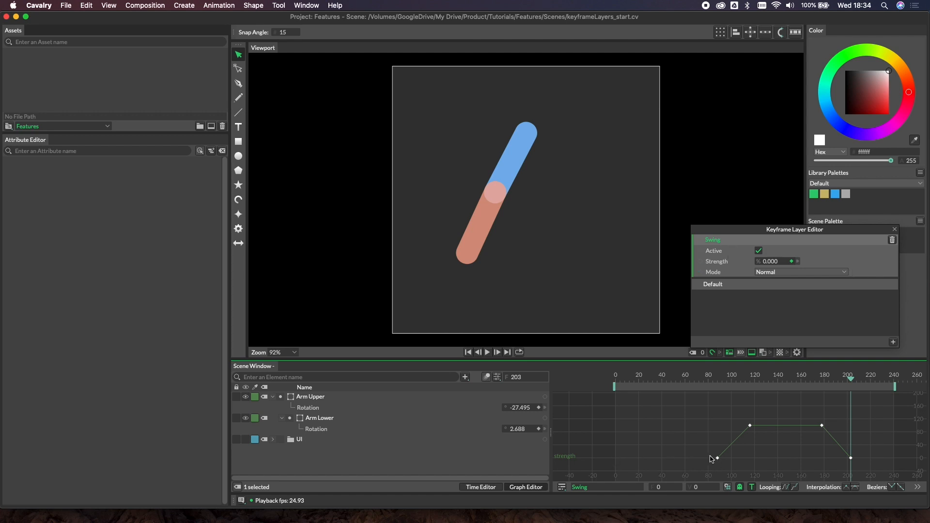
{"action": "mouse_move", "coordinate": [768, 427]}
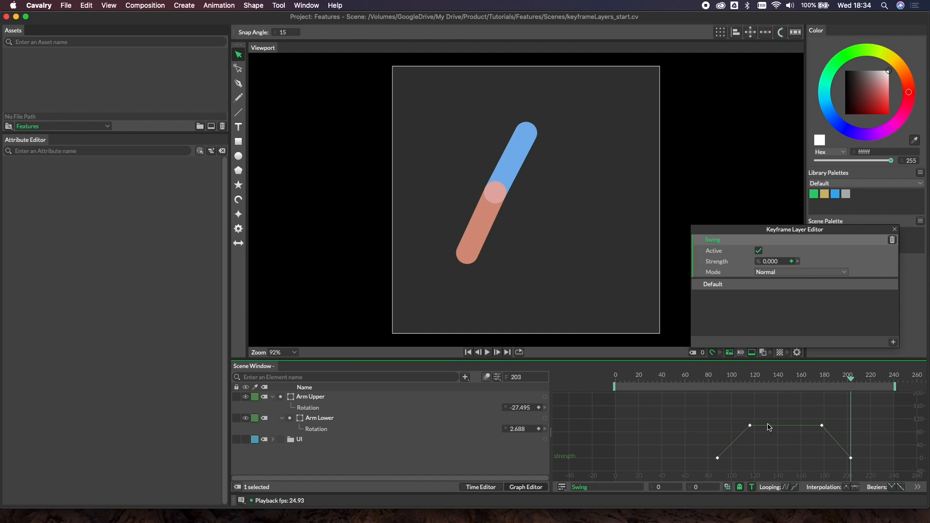
{"action": "mouse_move", "coordinate": [819, 427]}
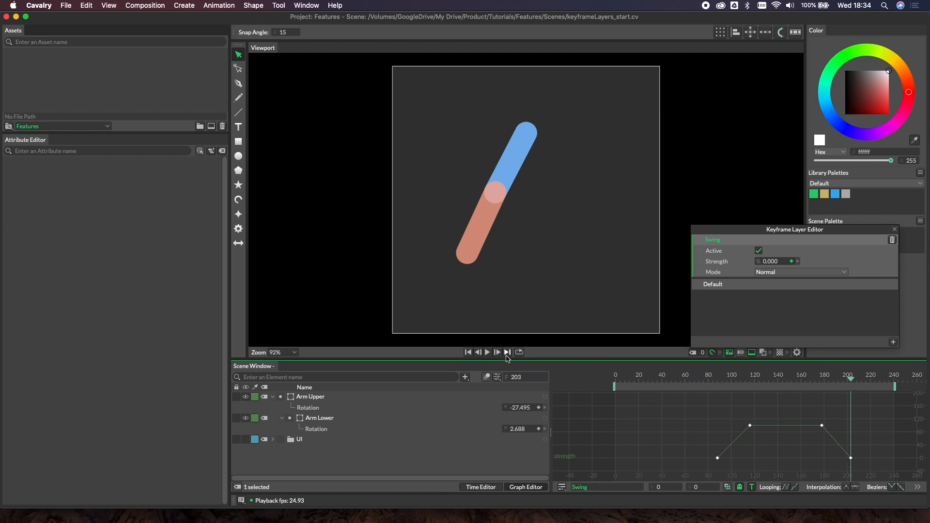
{"action": "left_click", "coordinate": [486, 352]}
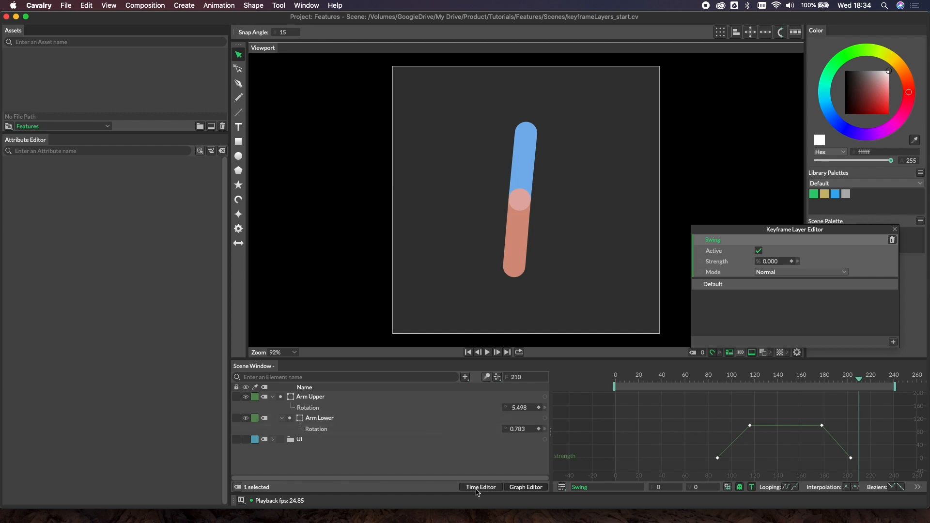
{"action": "mouse_move", "coordinate": [706, 428]}
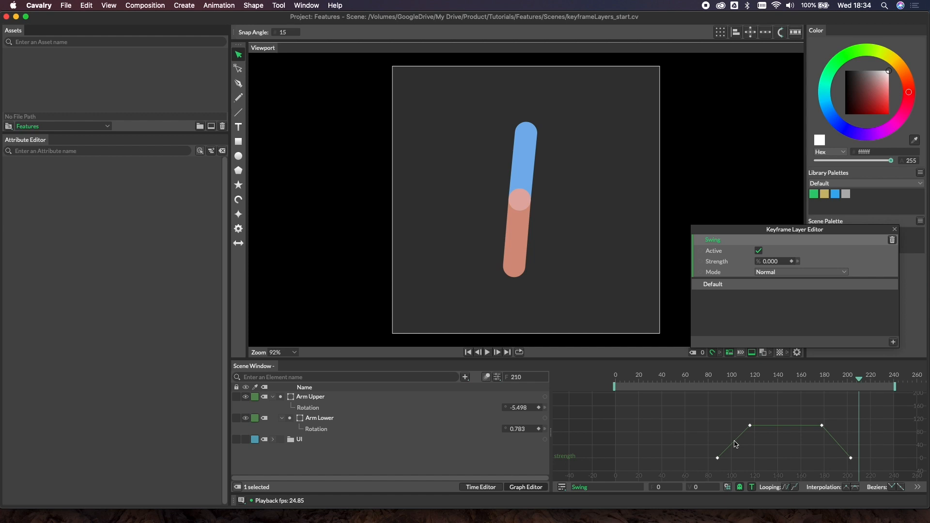
{"action": "mouse_move", "coordinate": [725, 382]}
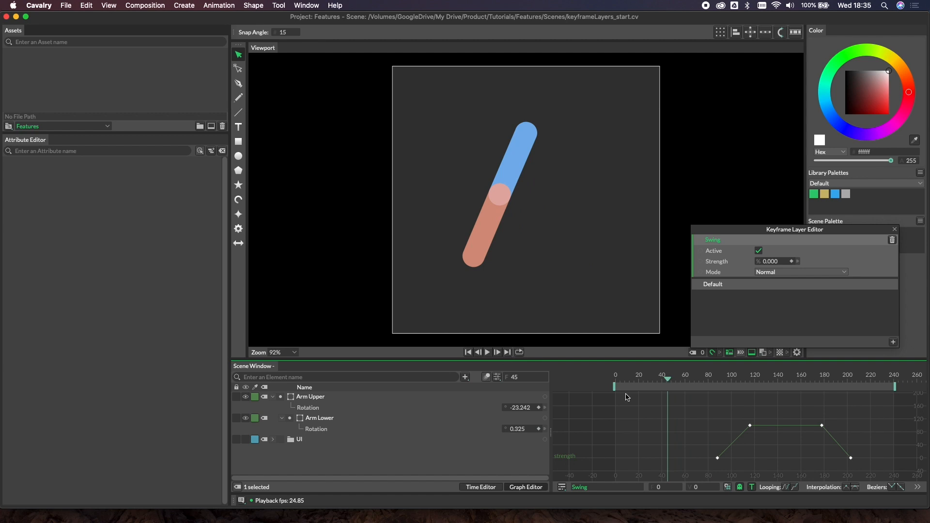
{"action": "mouse_move", "coordinate": [738, 228]}
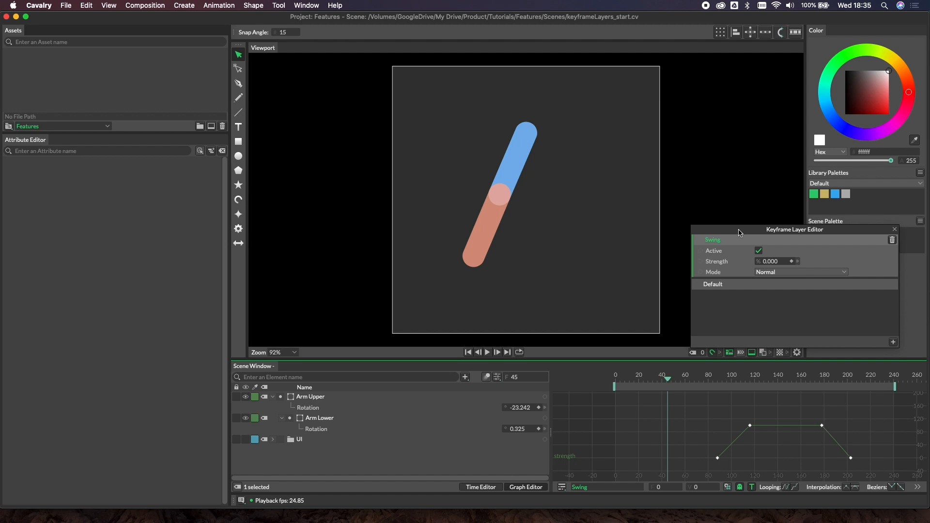
{"action": "mouse_move", "coordinate": [740, 242]}
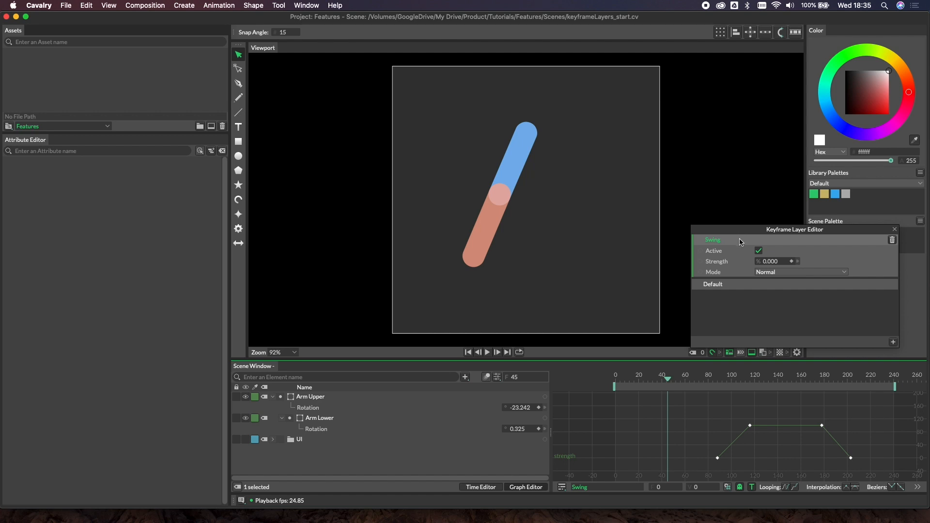
{"action": "mouse_move", "coordinate": [690, 423]}
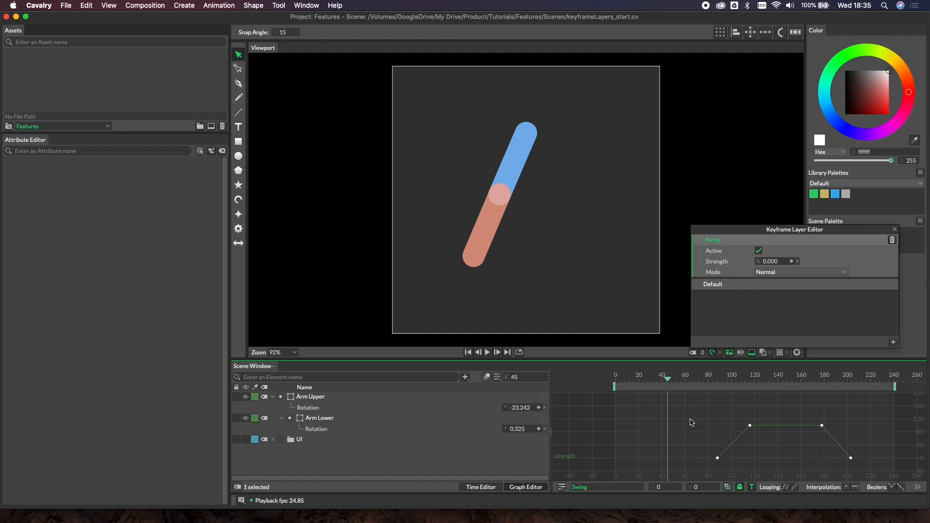
{"action": "mouse_move", "coordinate": [754, 396]}
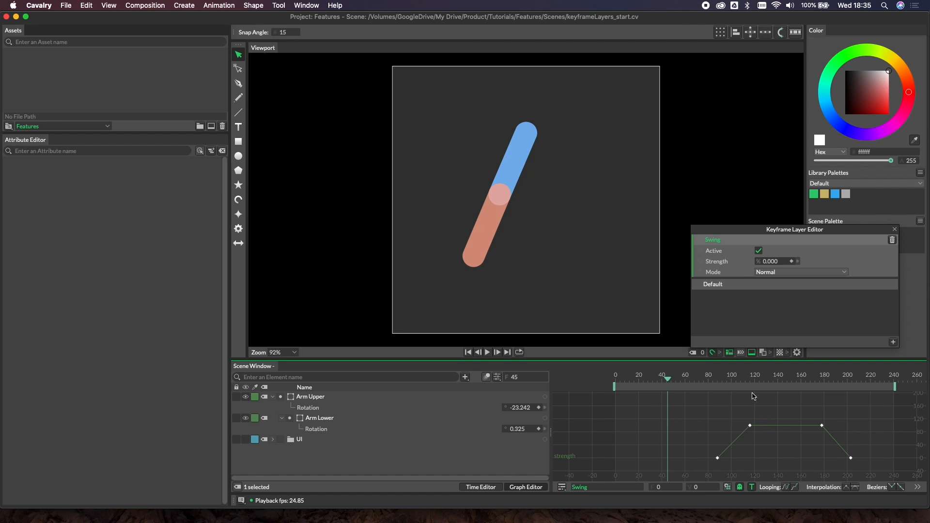
{"action": "mouse_move", "coordinate": [609, 483]}
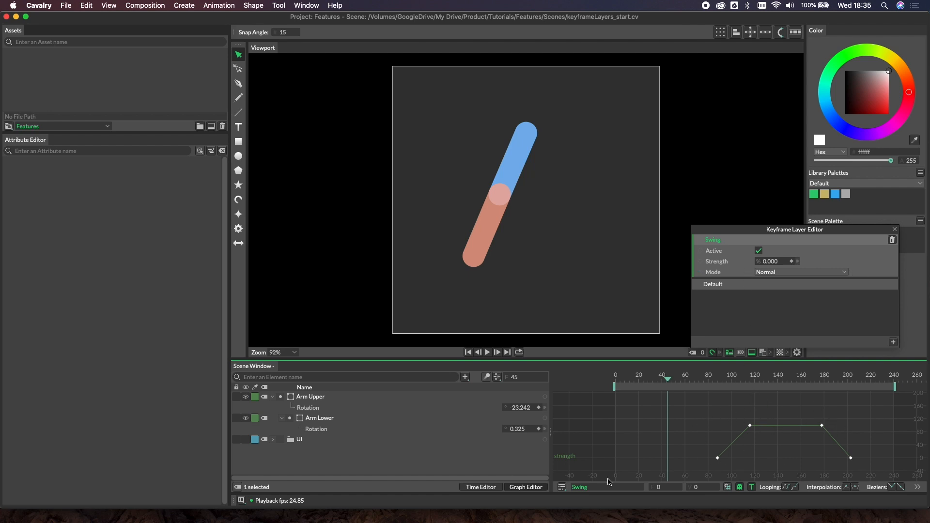
Show the Swing layer's strength, mode and active settings with its strength curve beside the rotation wave.
{"action": "left_click", "coordinate": [481, 488]}
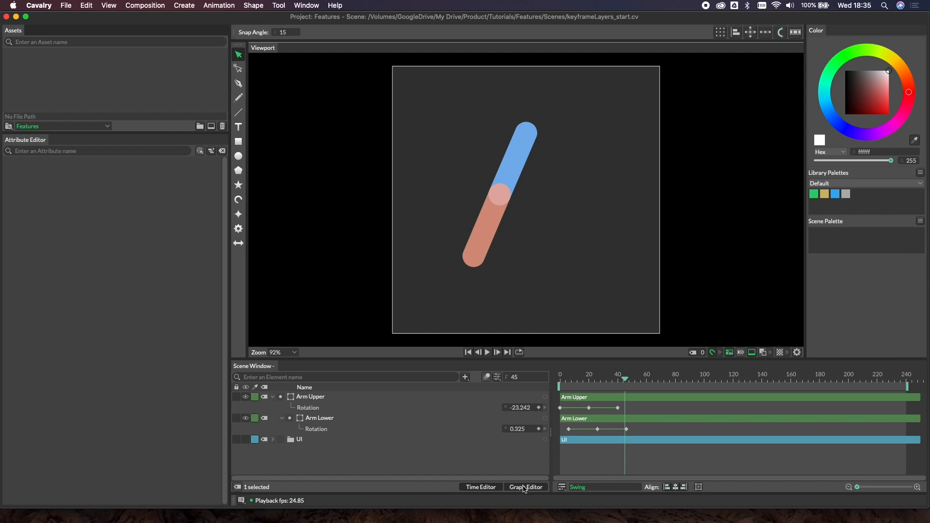
{"action": "left_click", "coordinate": [525, 487]}
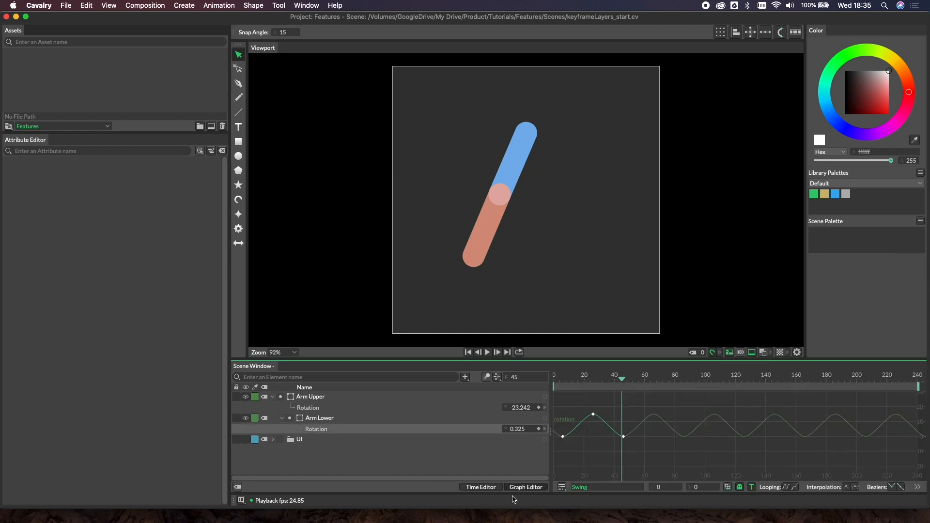
{"action": "left_click", "coordinate": [580, 487]}
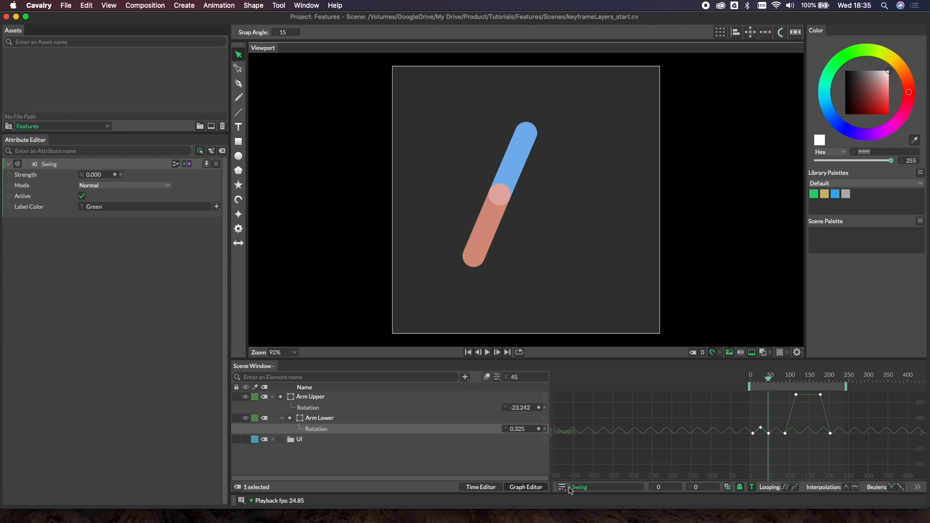
Reopen the keyframe layer list showing Swing above Default.
{"action": "left_click", "coordinate": [562, 487]}
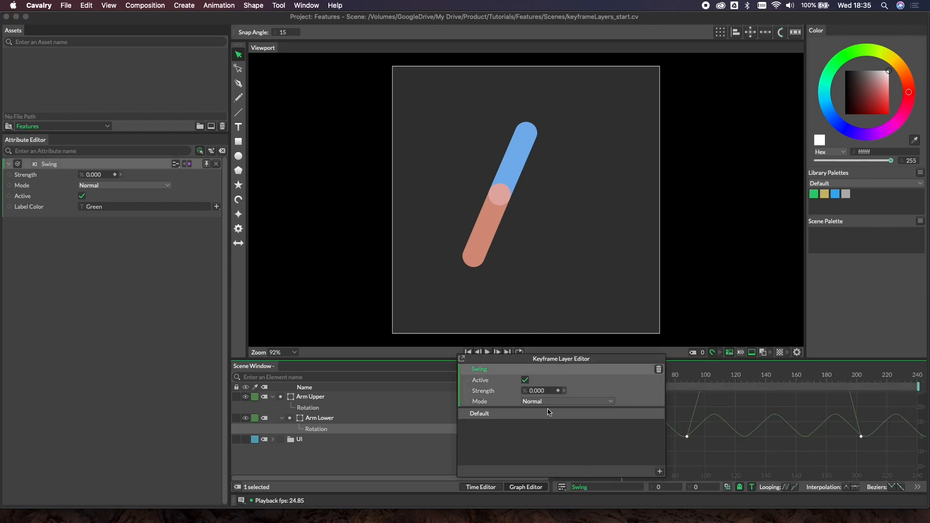
{"action": "mouse_move", "coordinate": [495, 421]}
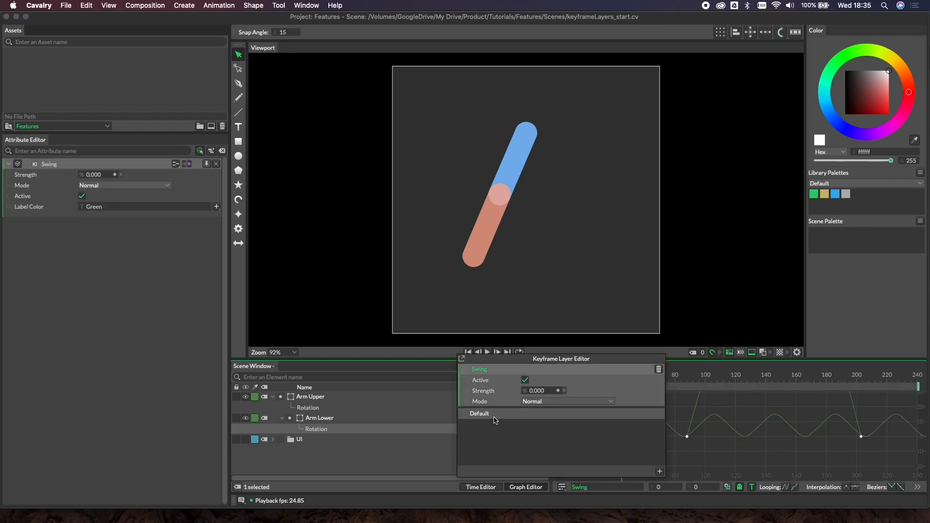
{"action": "mouse_move", "coordinate": [509, 377]}
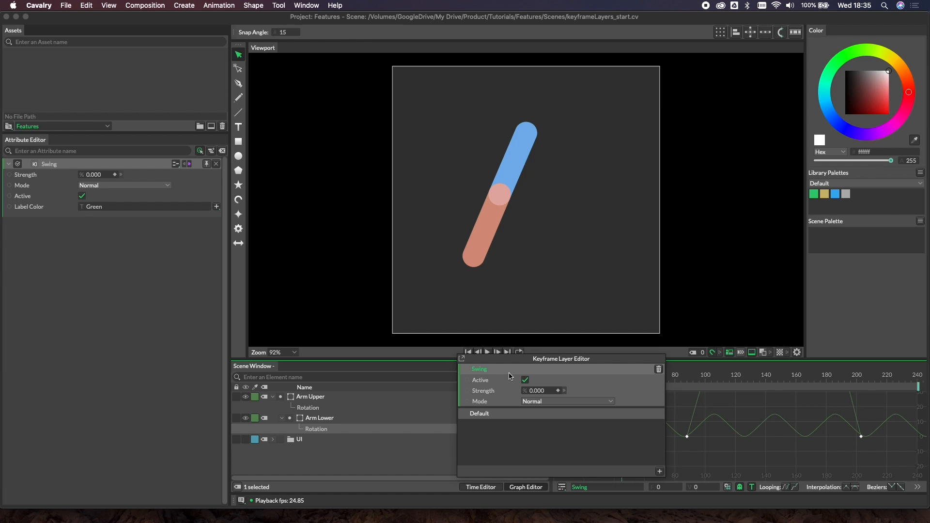
{"action": "mouse_move", "coordinate": [503, 371]}
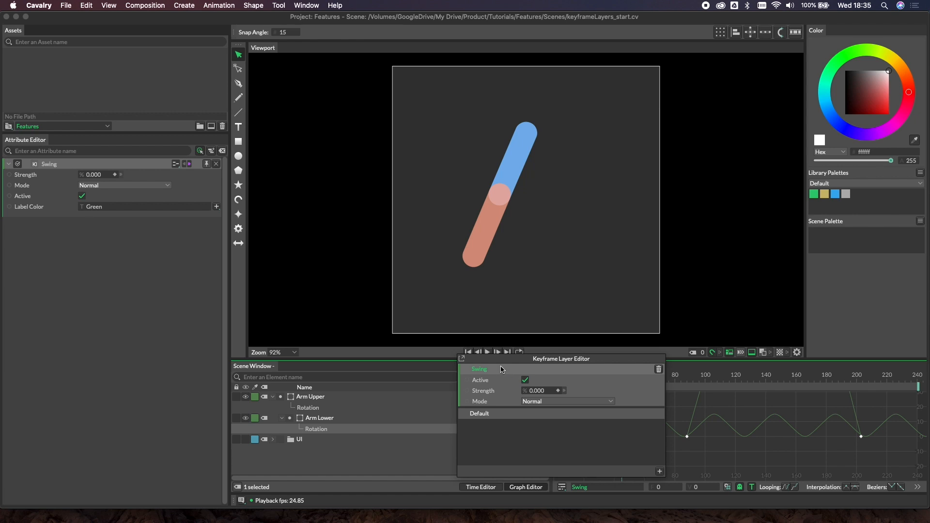
{"action": "mouse_move", "coordinate": [772, 414]}
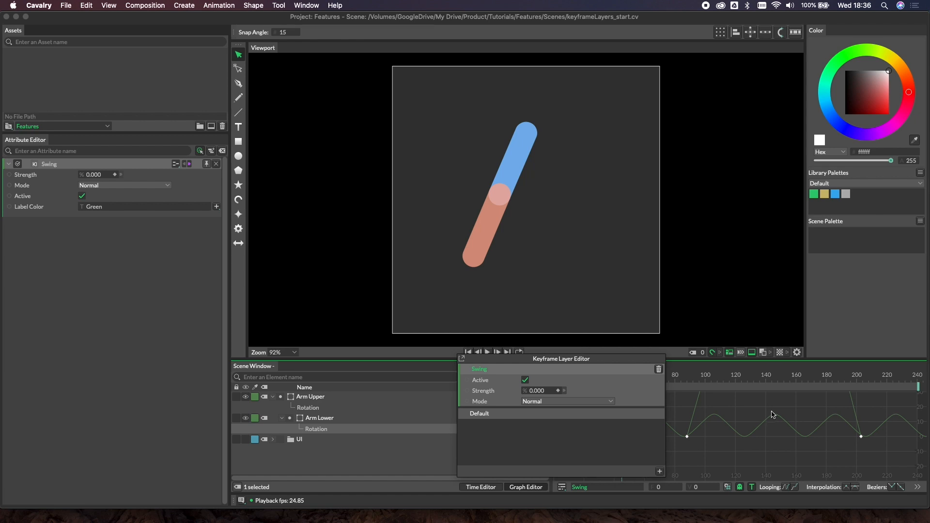